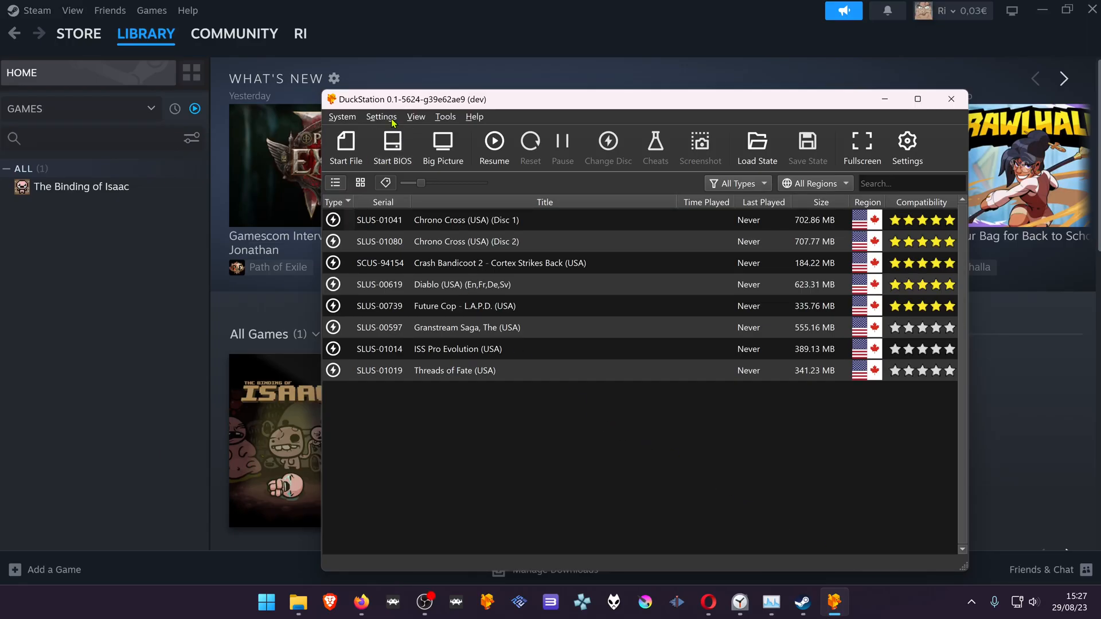
Step: In DuckStation settings, disable automatic update checks and run a manual check reporting no updates
{"action": "left_click", "coordinate": [382, 116]}
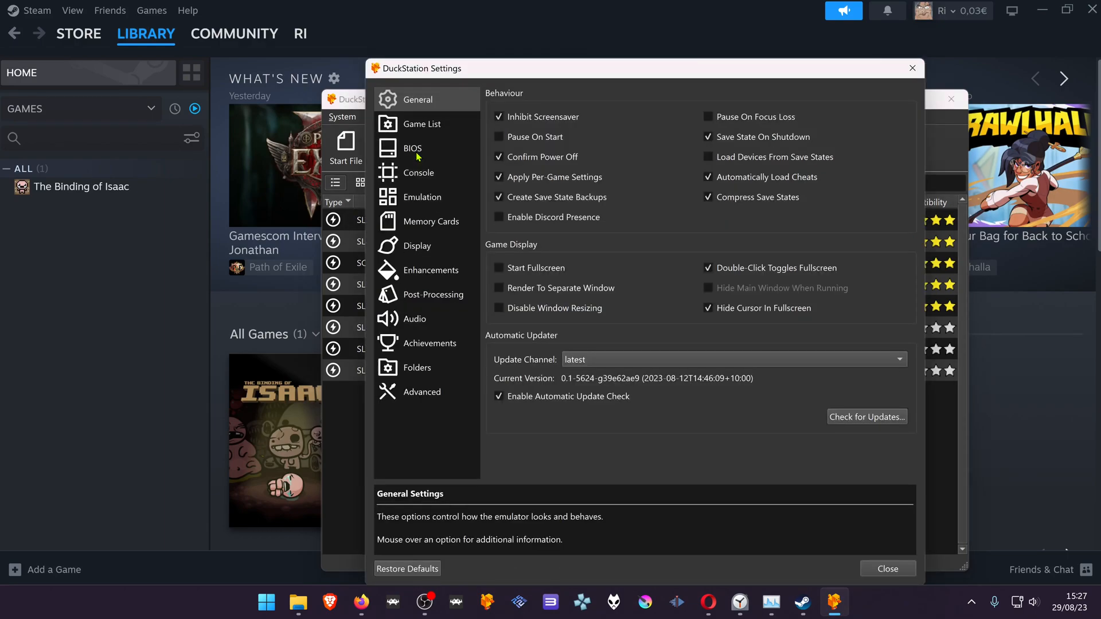
{"action": "mouse_move", "coordinate": [574, 403]}
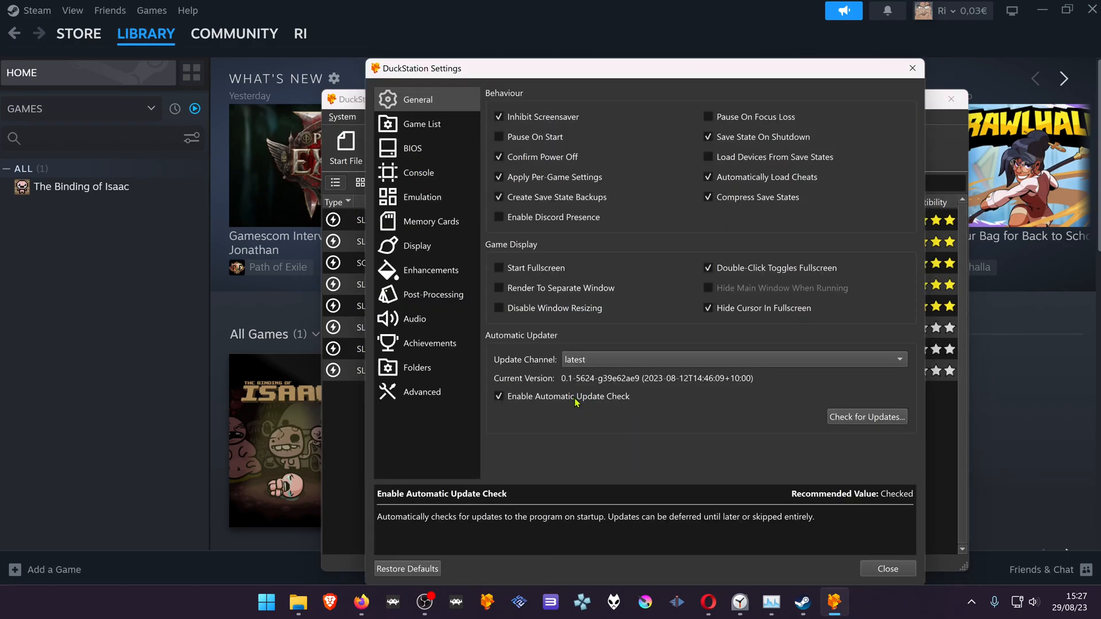
{"action": "left_click", "coordinate": [498, 397]}
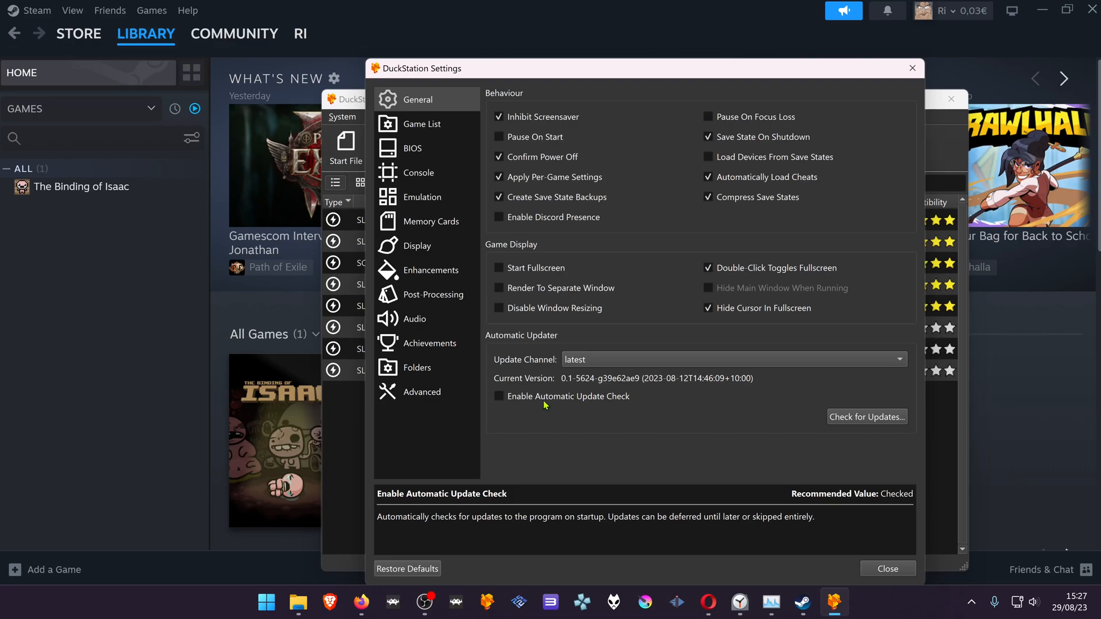
{"action": "mouse_move", "coordinate": [575, 422]}
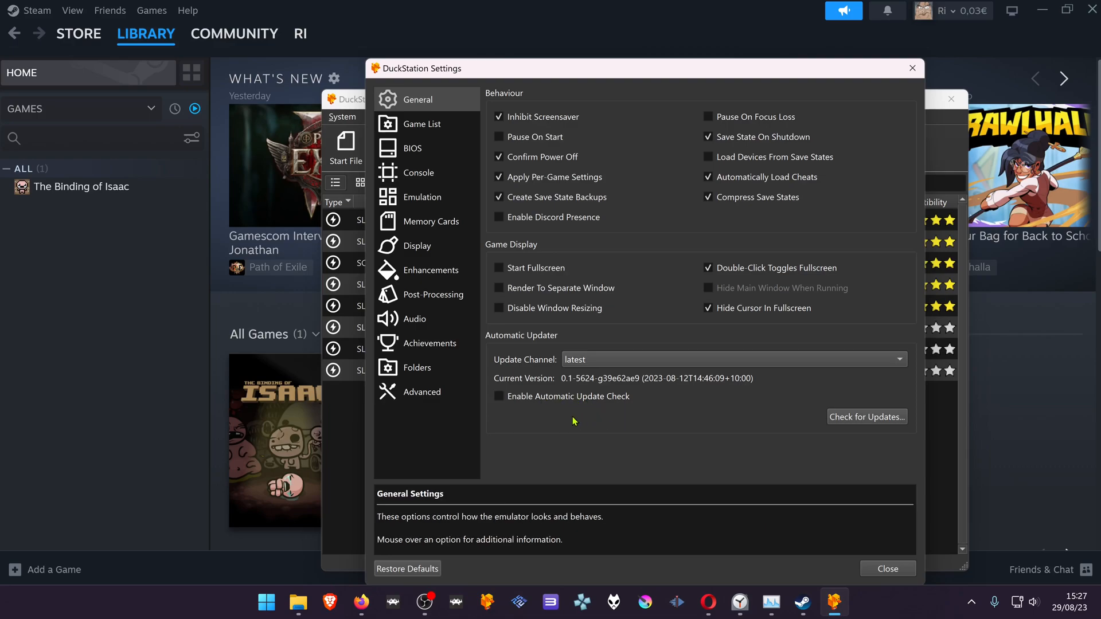
{"action": "mouse_move", "coordinate": [871, 422]}
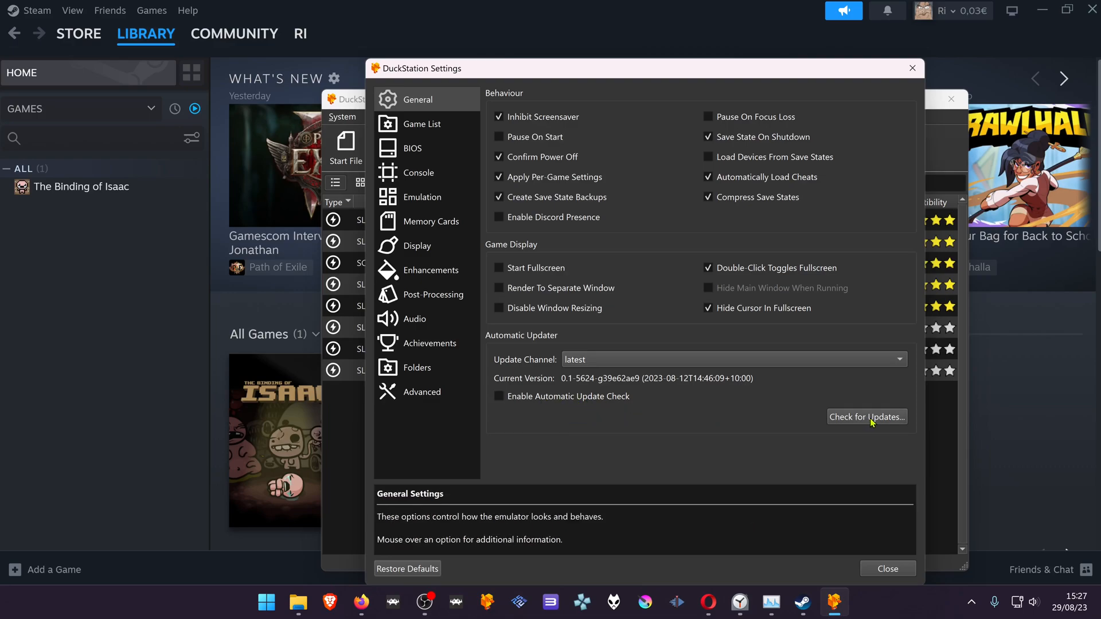
{"action": "left_click", "coordinate": [867, 417]}
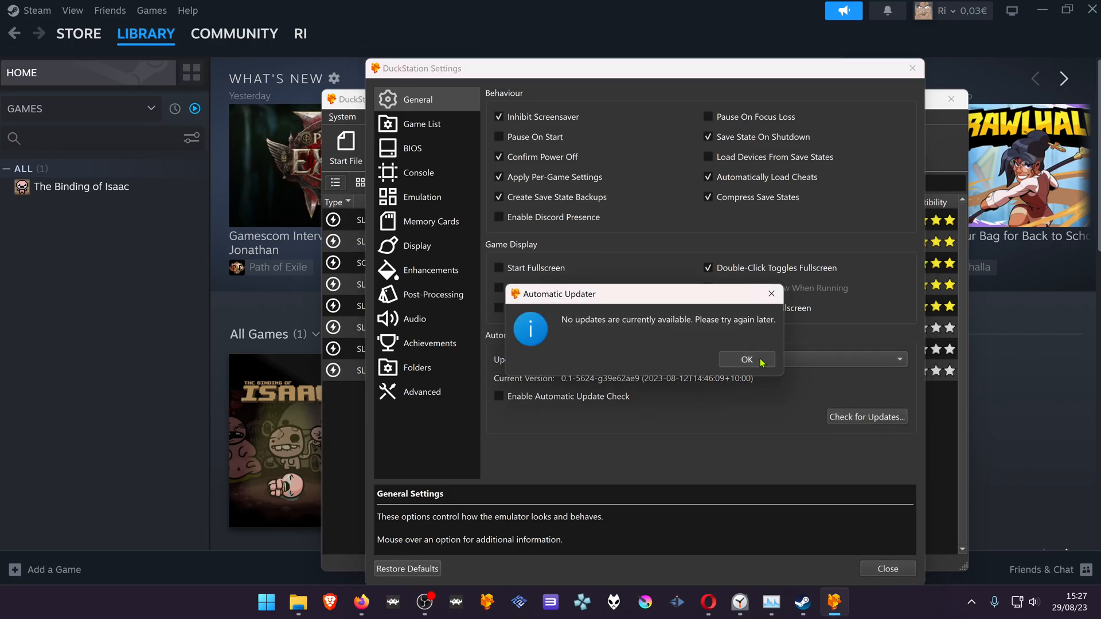
{"action": "left_click", "coordinate": [747, 359]}
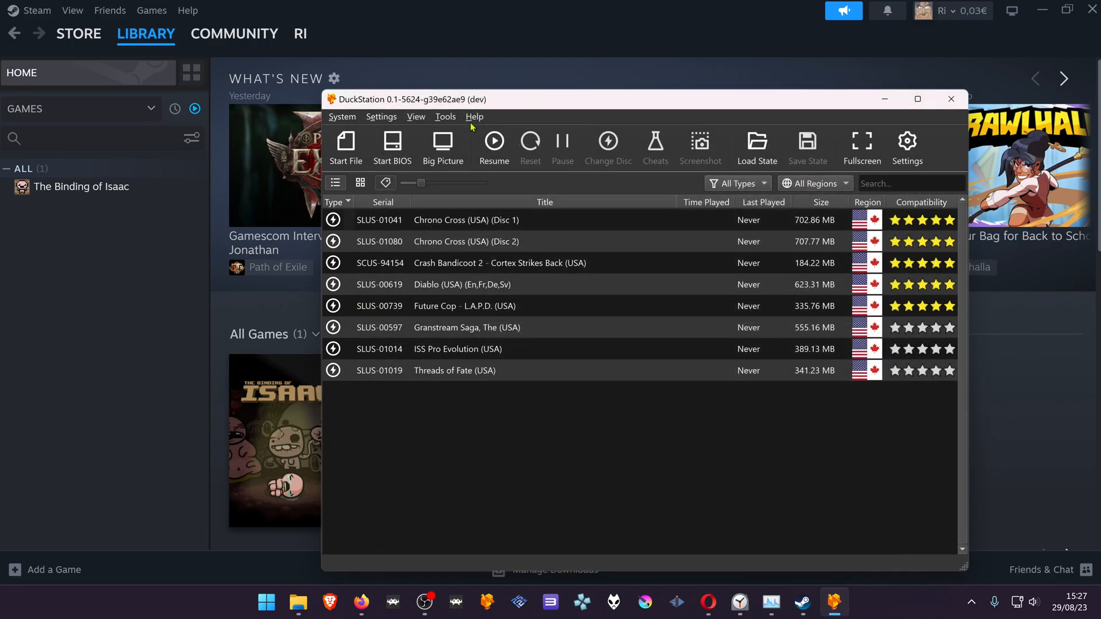
{"action": "mouse_move", "coordinate": [554, 194]}
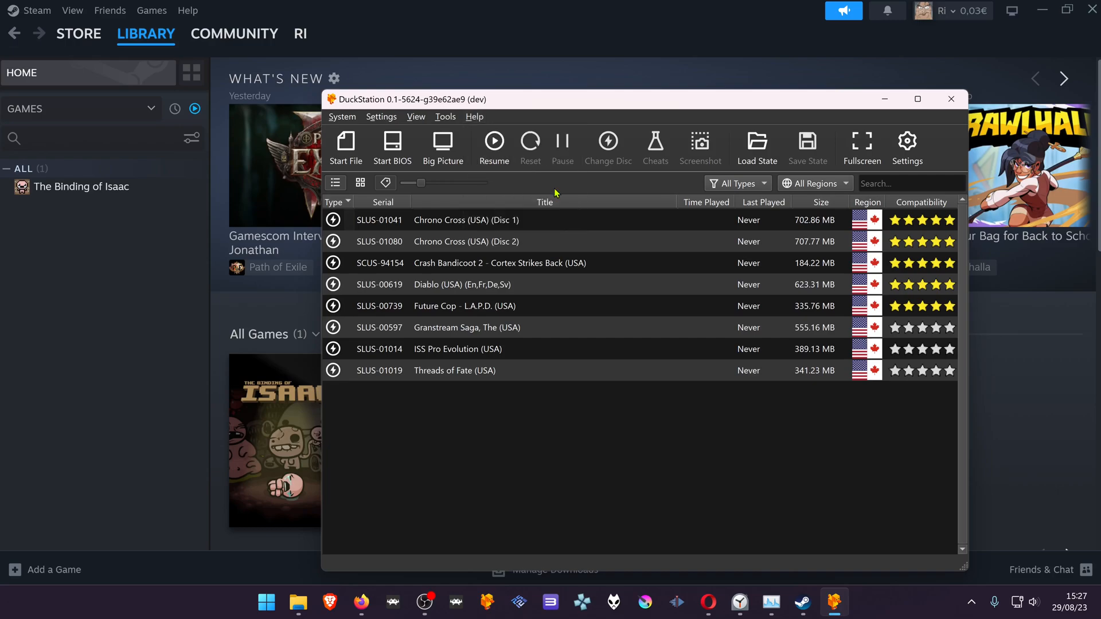
{"action": "mouse_move", "coordinate": [726, 361]}
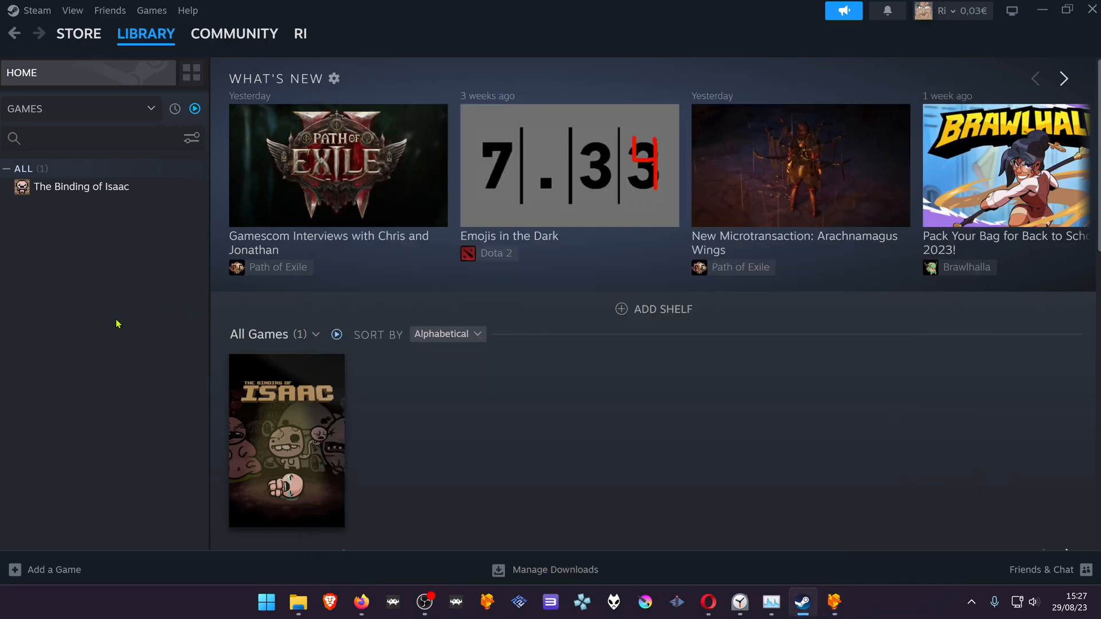
{"action": "mouse_move", "coordinate": [65, 571]}
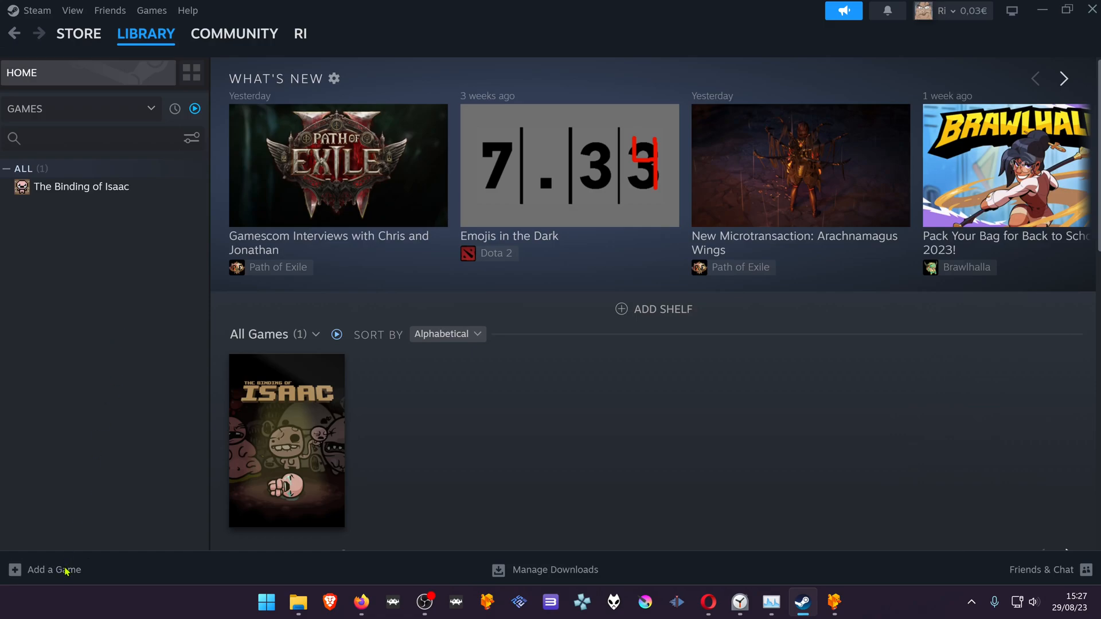
Step: Add duckstation-qt-x64-ReleaseLTCG.exe from the duckstation-windows-x64-release folder as a non-Steam game
{"action": "left_click", "coordinate": [50, 569]}
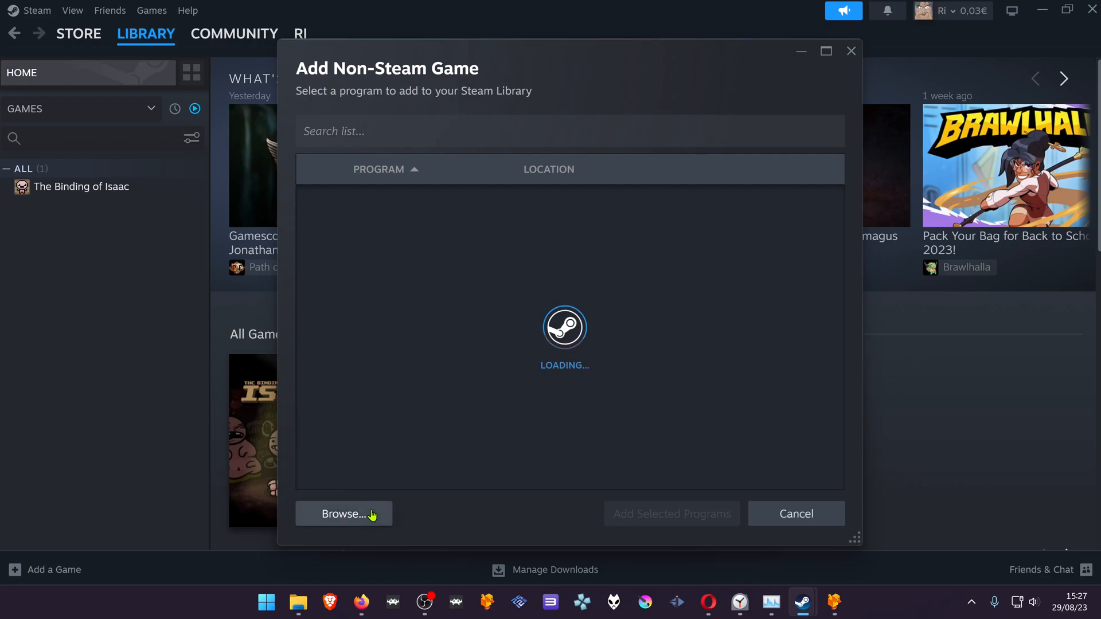
{"action": "left_click", "coordinate": [343, 513]}
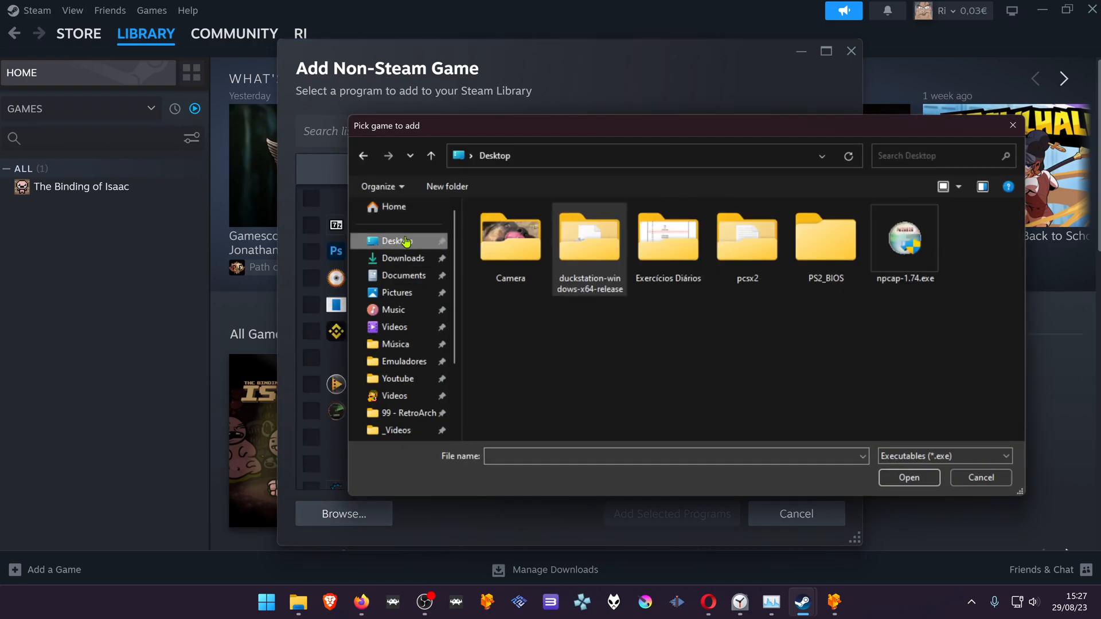
{"action": "double_click", "coordinate": [589, 235]}
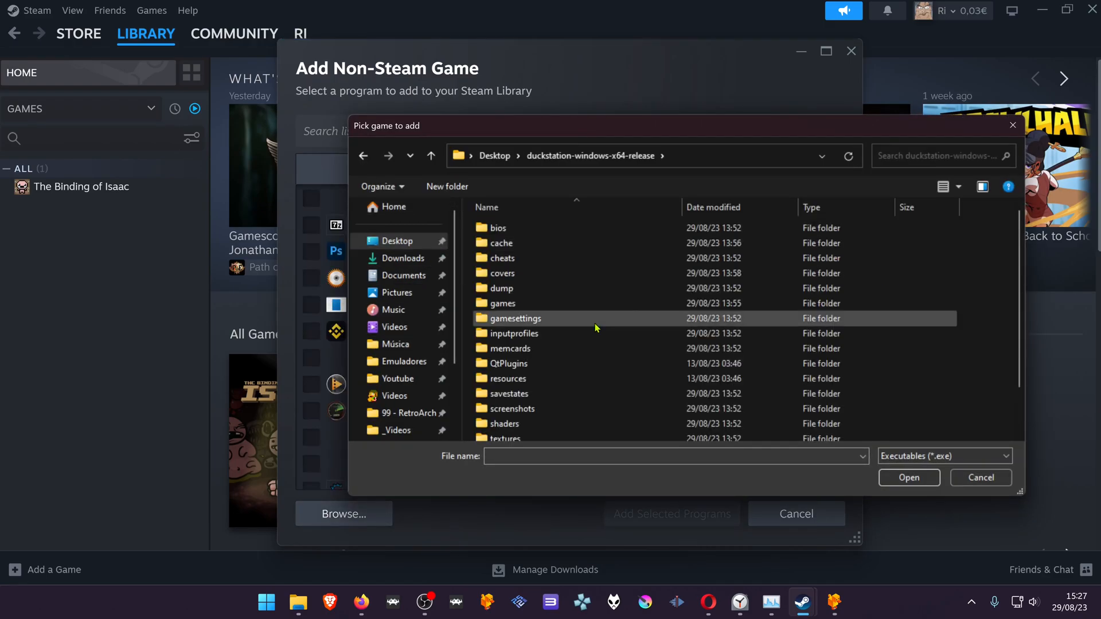
{"action": "scroll", "scroll_direction": "down", "scroll_amount": 3}
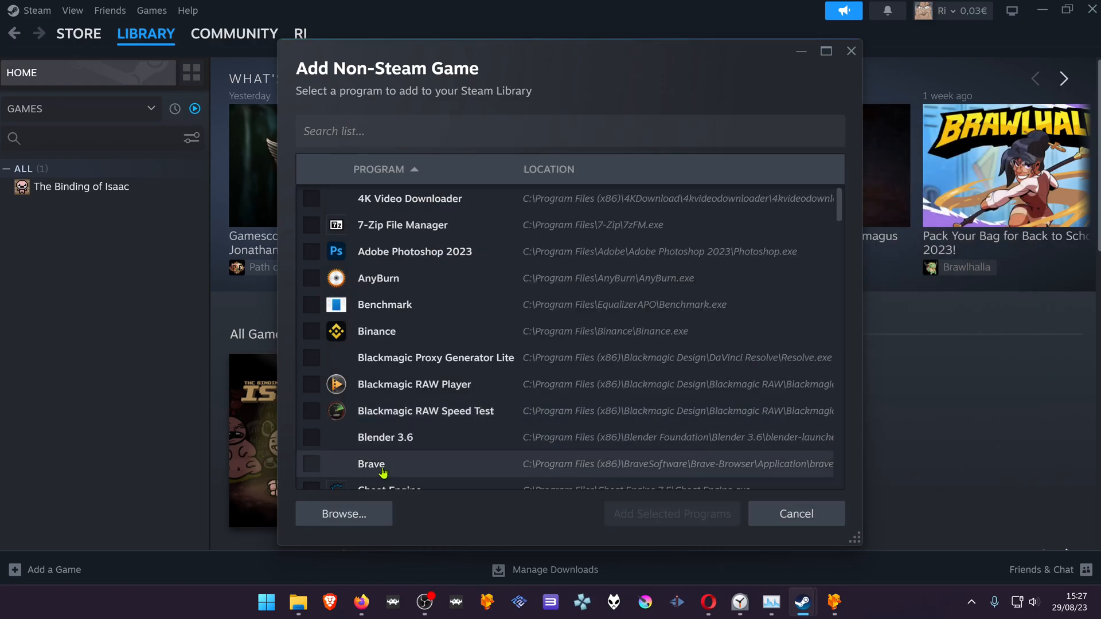
{"action": "left_click", "coordinate": [344, 513]}
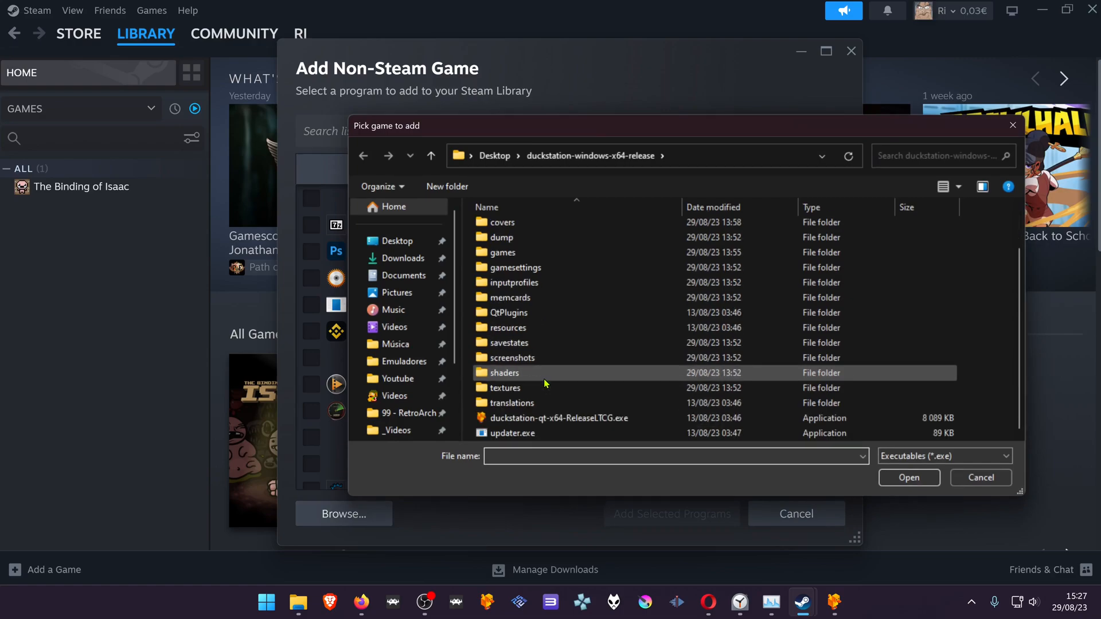
{"action": "left_click", "coordinate": [981, 478]}
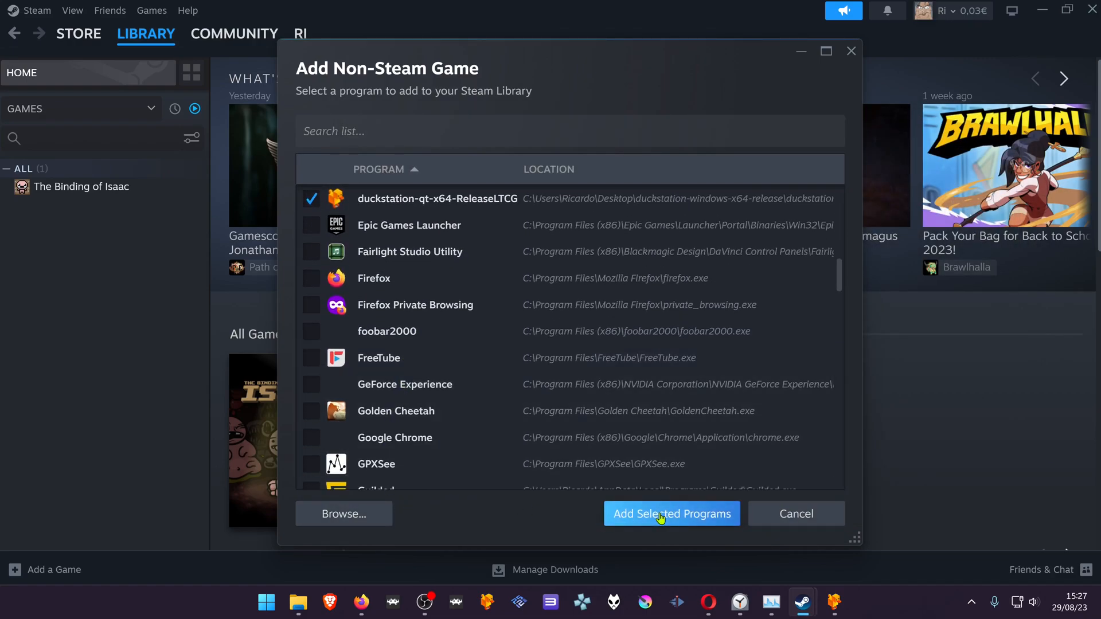
{"action": "left_click", "coordinate": [671, 513]}
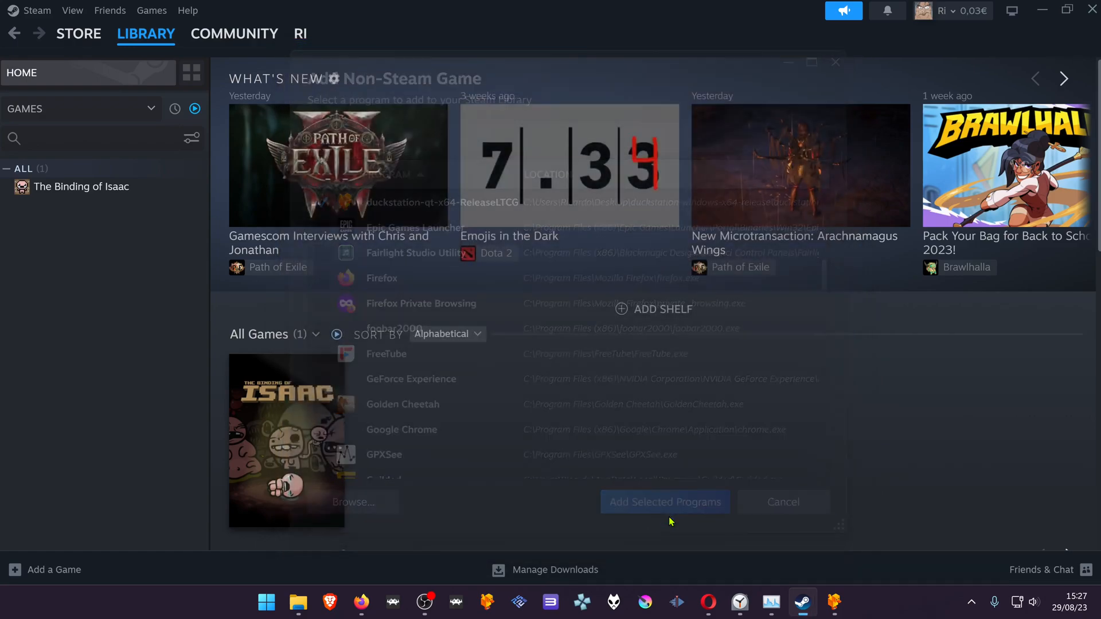
{"action": "left_click", "coordinate": [664, 501]}
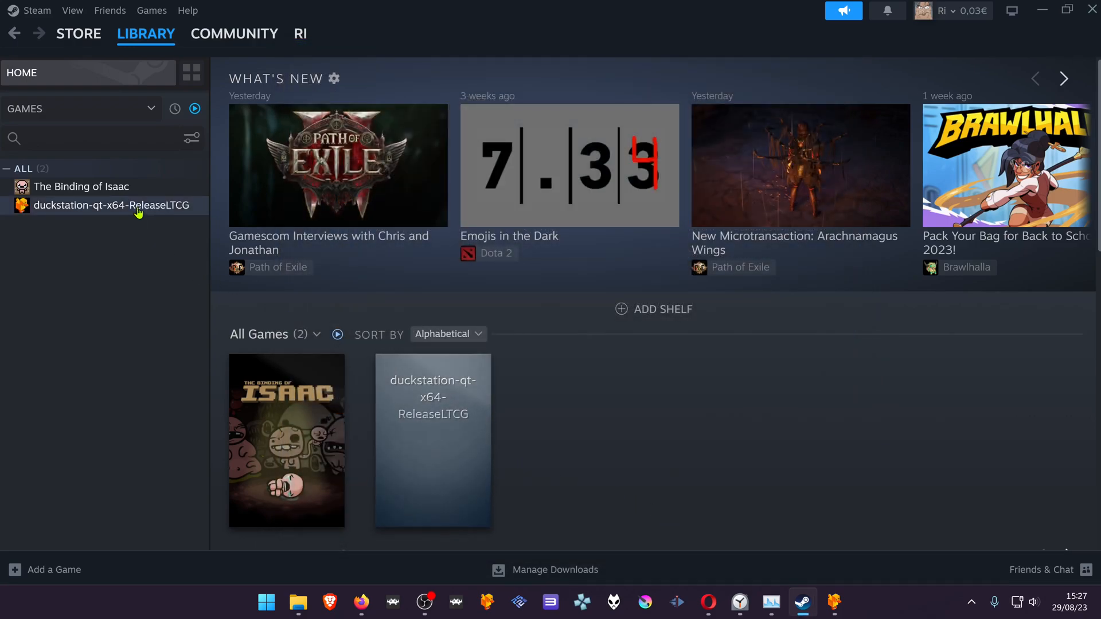
Step: Give the DuckStation shortcut the launch options '-bigpicture -fullscreen' in its Properties, then close them
{"action": "right_click", "coordinate": [111, 206]}
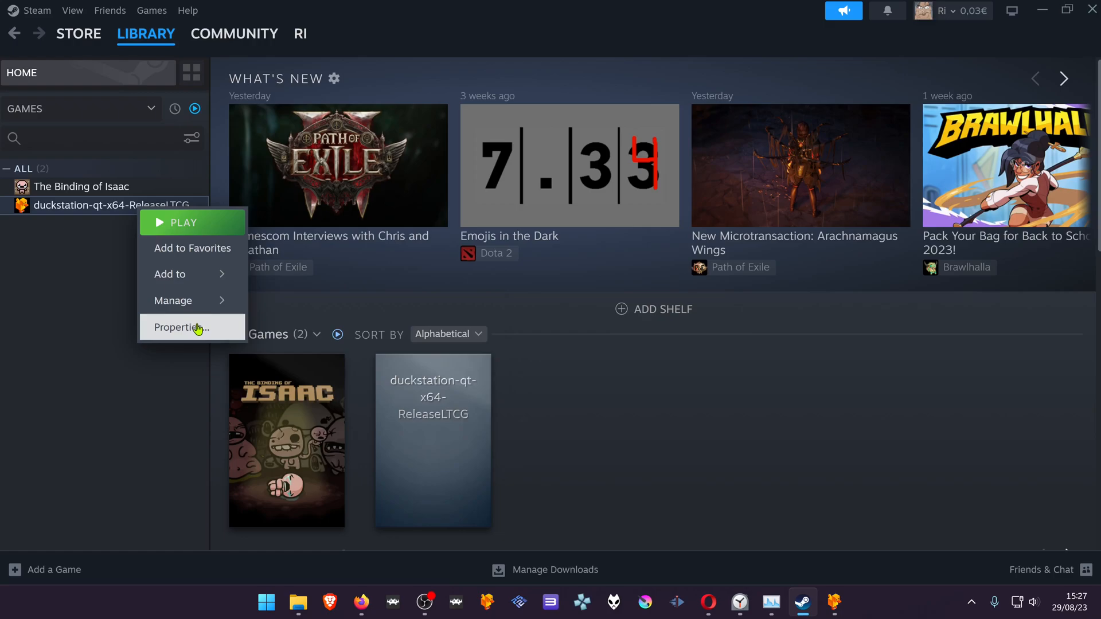
{"action": "left_click", "coordinate": [182, 328]}
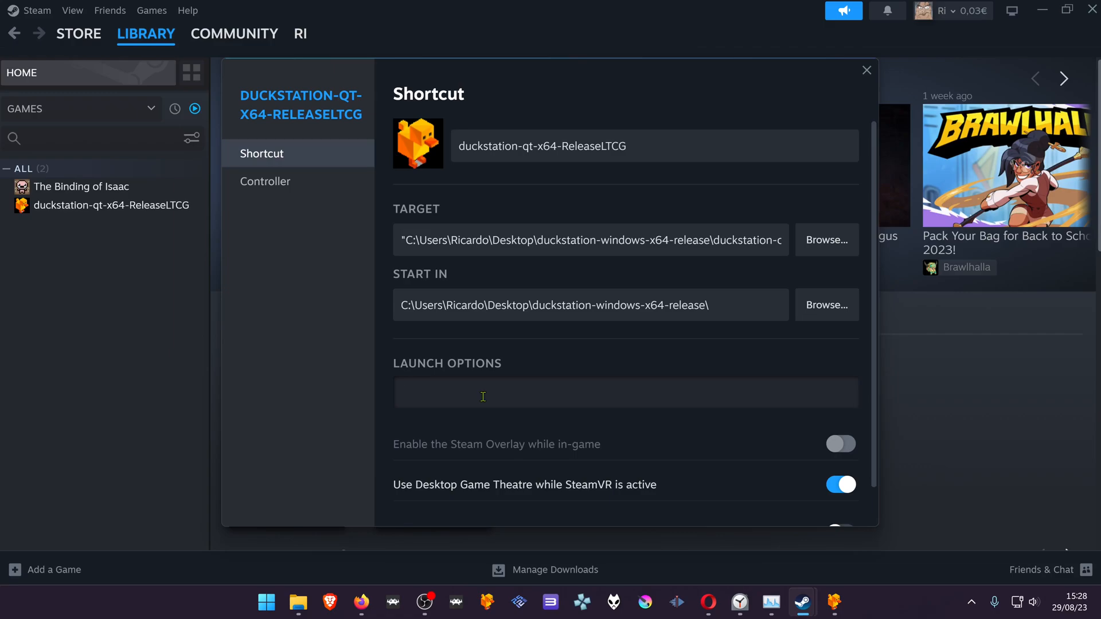
{"action": "type", "text": "-"}
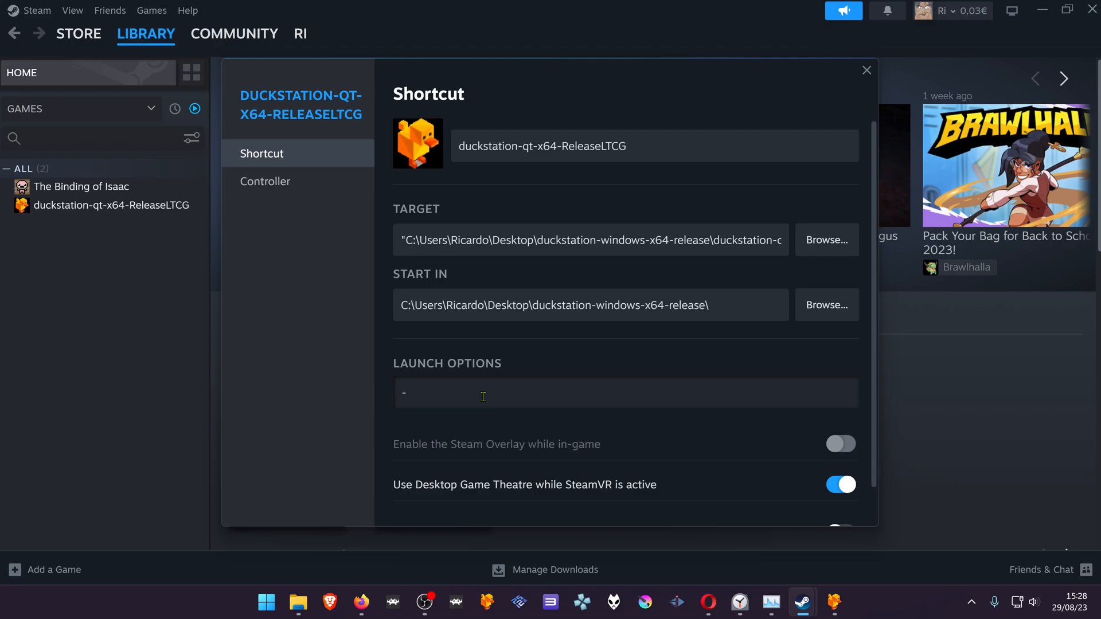
{"action": "type", "text": "big"}
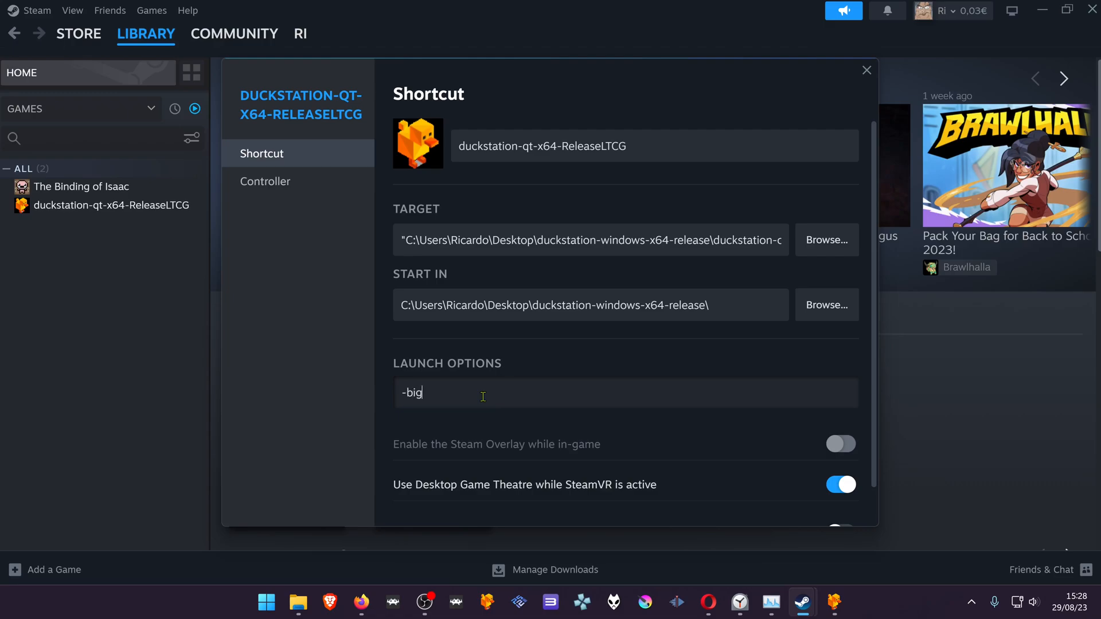
{"action": "type", "text": "p"}
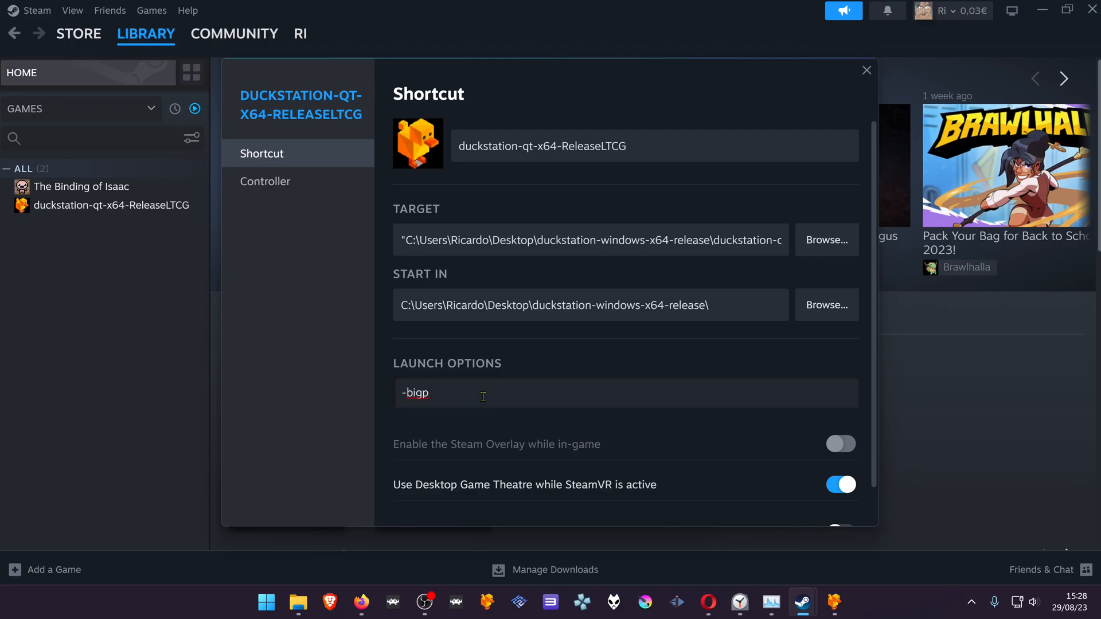
{"action": "type", "text": "icture"}
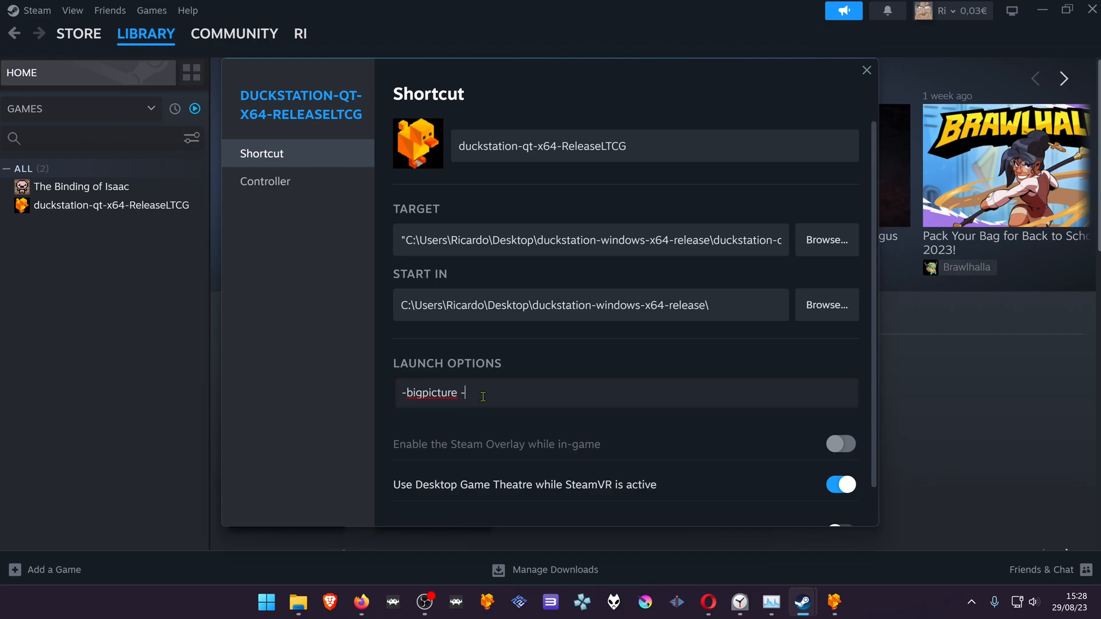
{"action": "type", "text": "-fullscre"}
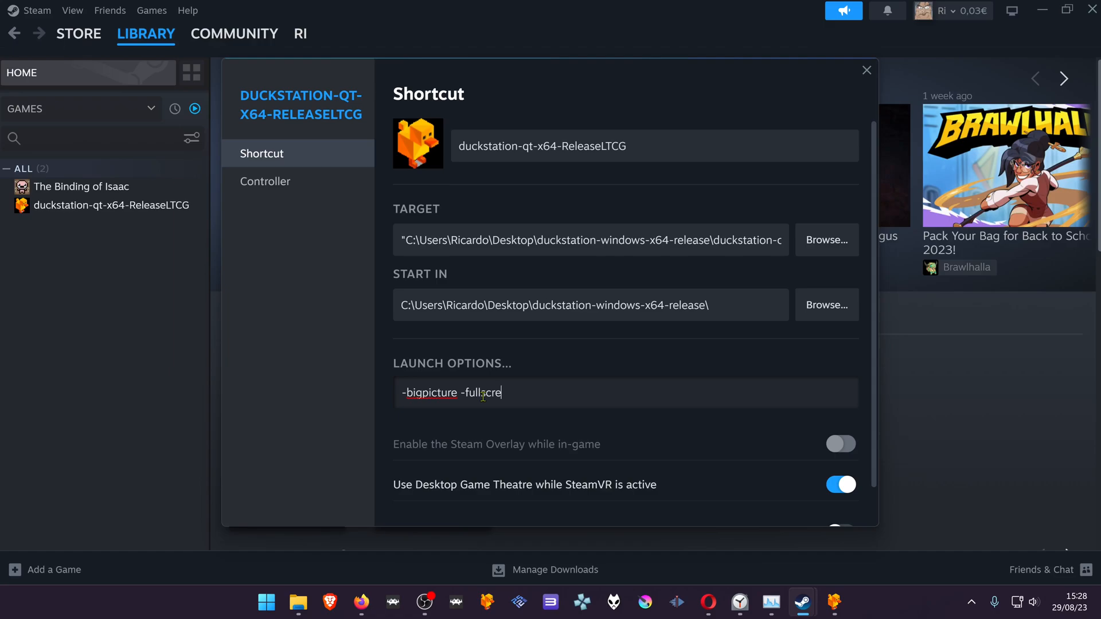
{"action": "type", "text": "en"}
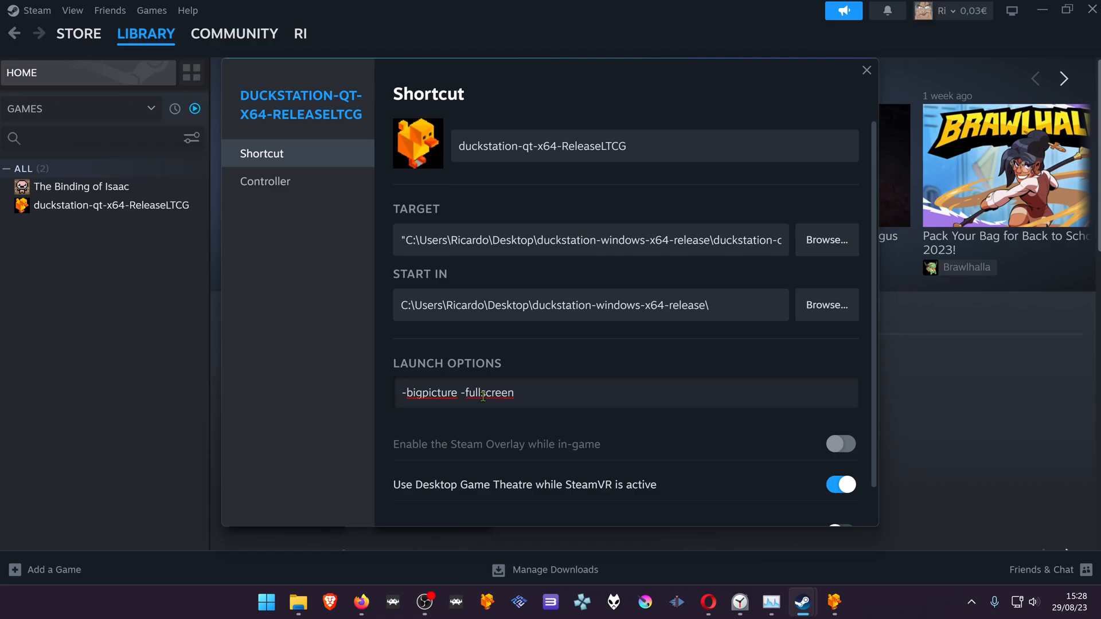
{"action": "left_click", "coordinate": [459, 392]}
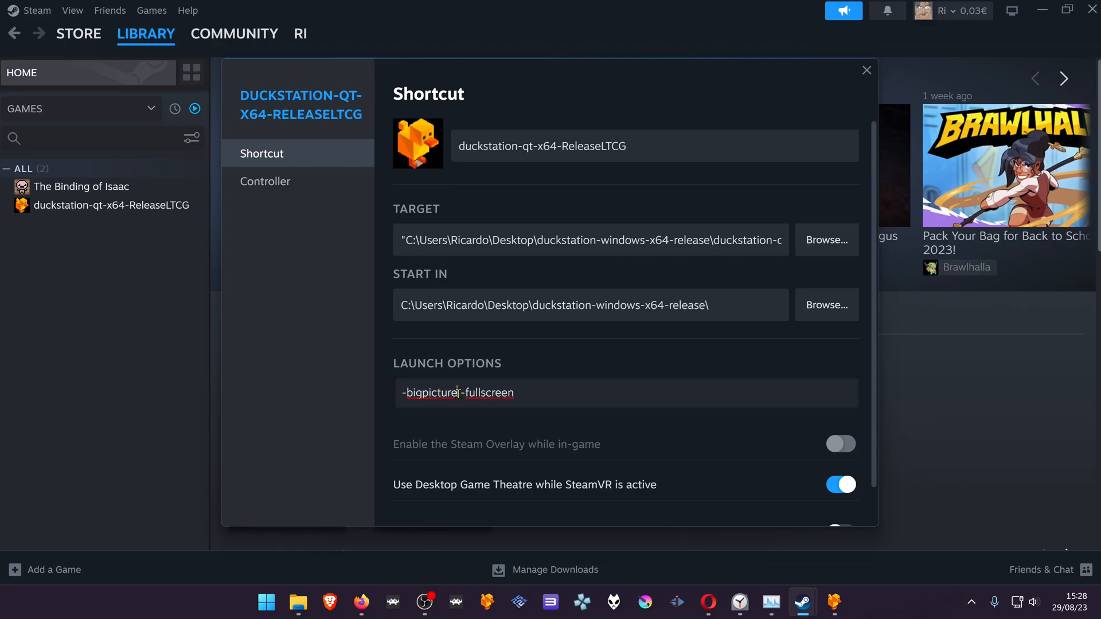
{"action": "double_click", "coordinate": [432, 393]}
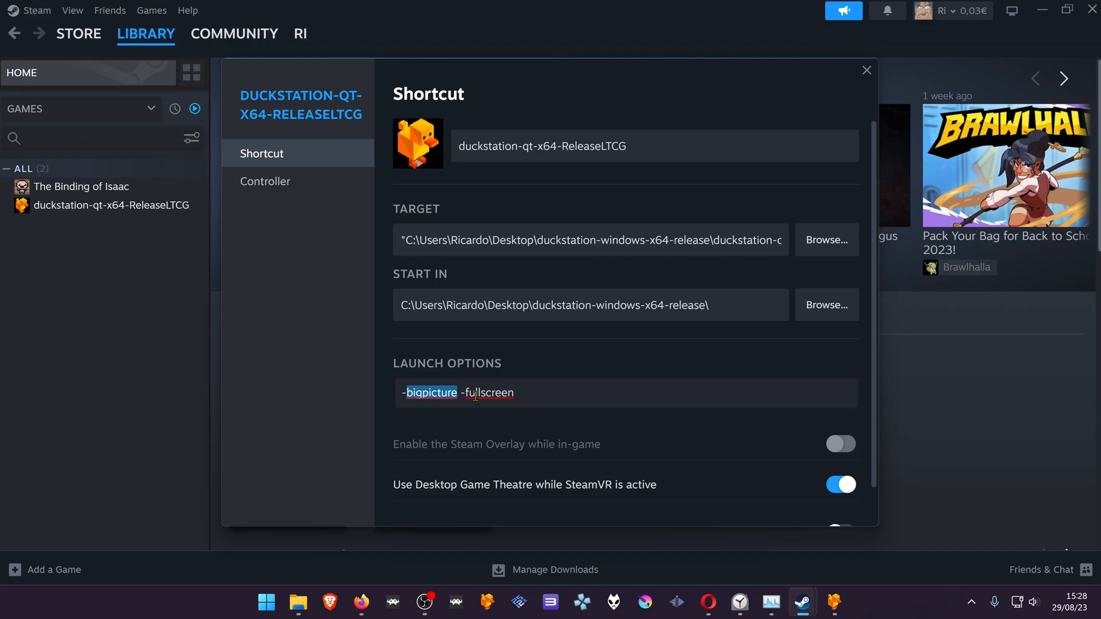
{"action": "double_click", "coordinate": [487, 392]}
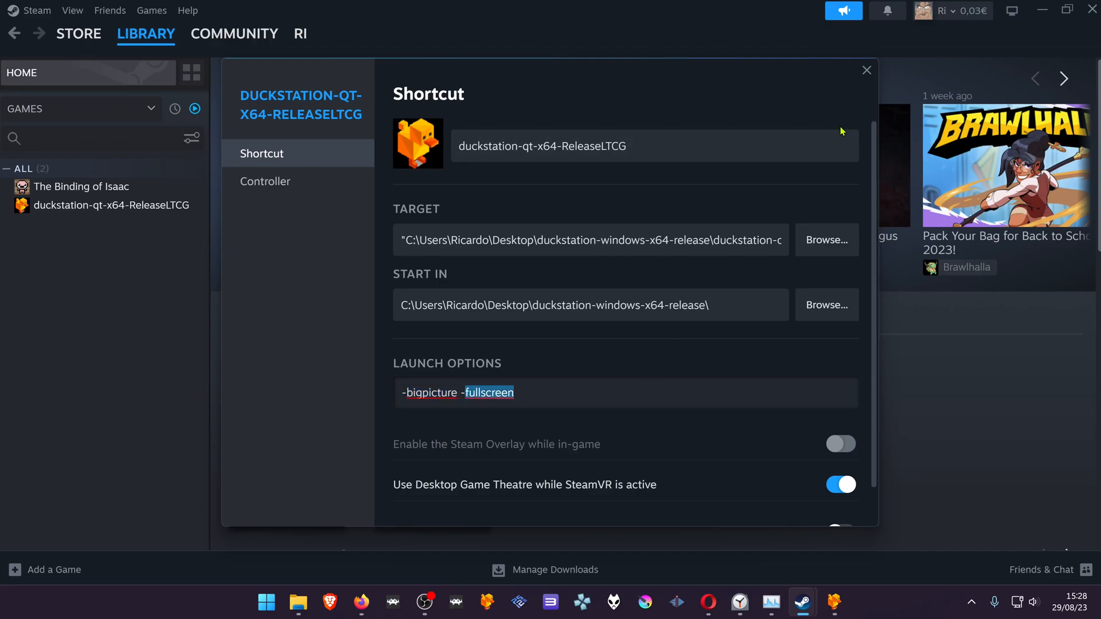
{"action": "left_click", "coordinate": [867, 70]}
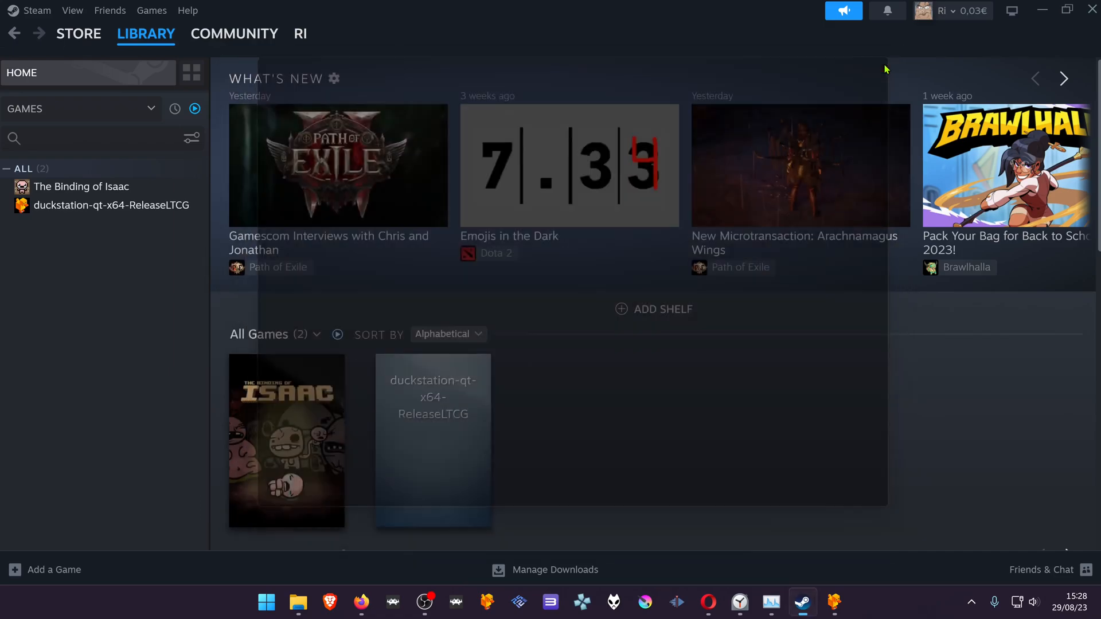
Step: Test-launch the duckstation shortcut, exit the emulator, and dismiss the Set Custom Background menu
{"action": "left_click", "coordinate": [110, 205]}
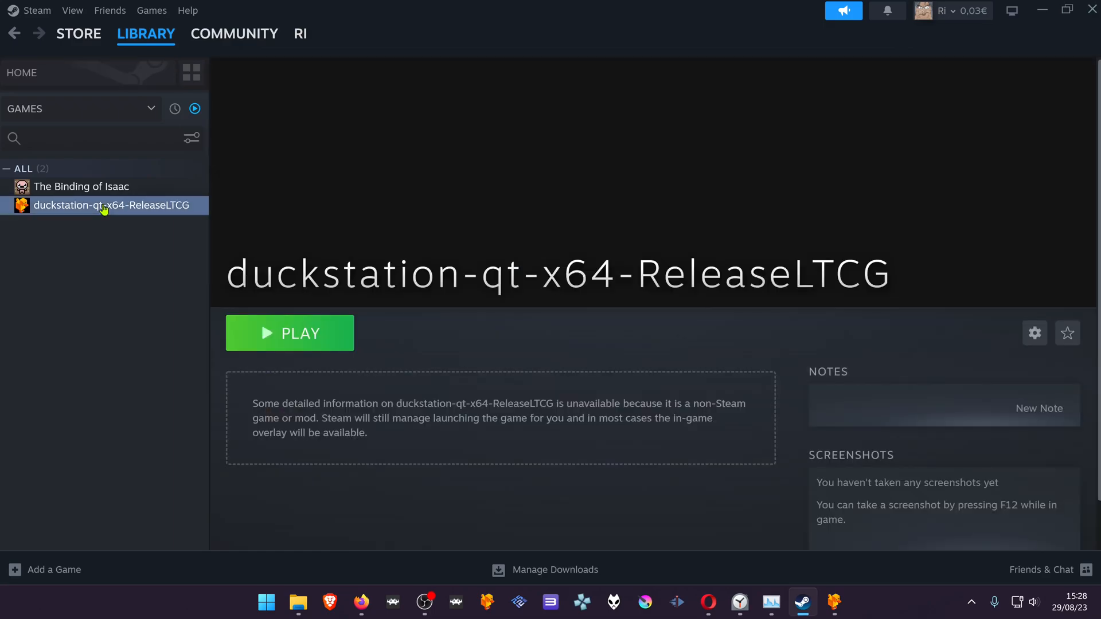
{"action": "left_click", "coordinate": [289, 333]}
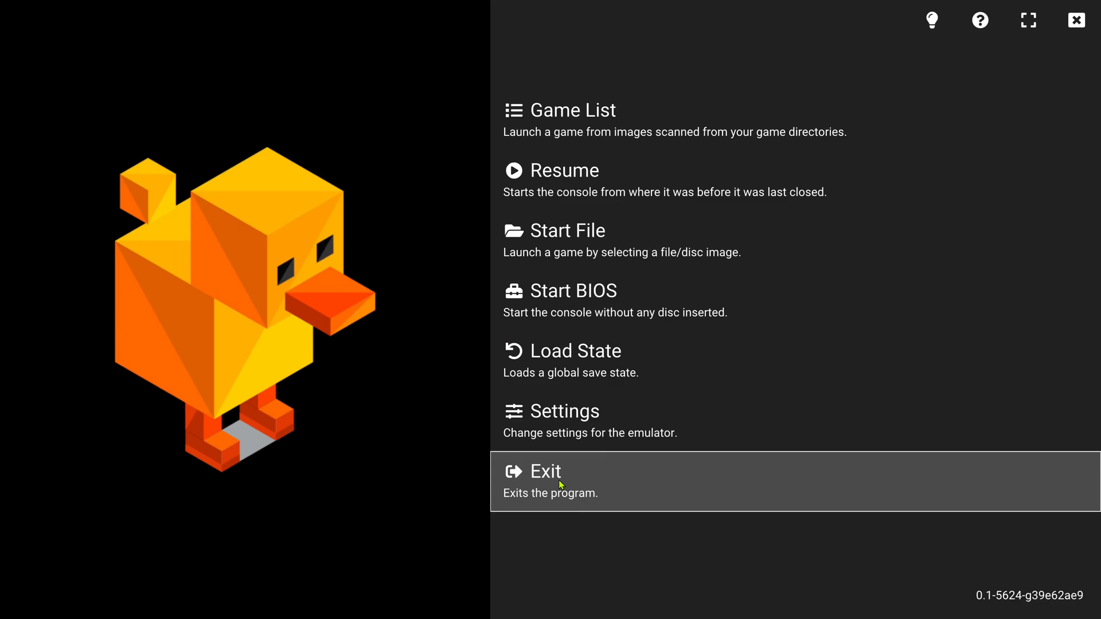
{"action": "left_click", "coordinate": [545, 471]}
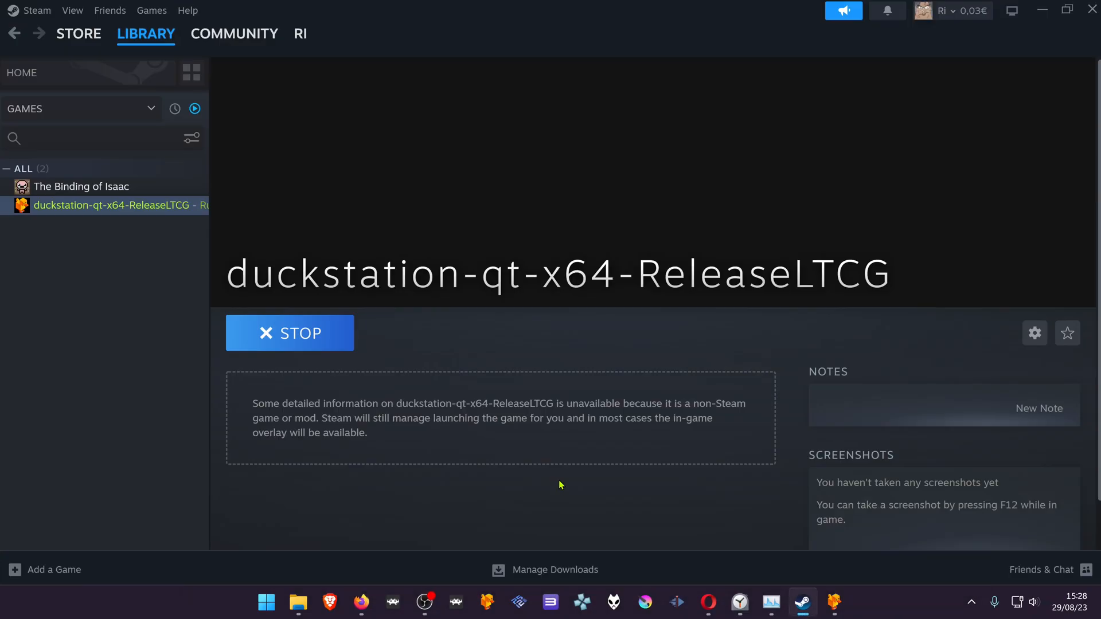
{"action": "left_click", "coordinate": [289, 333]}
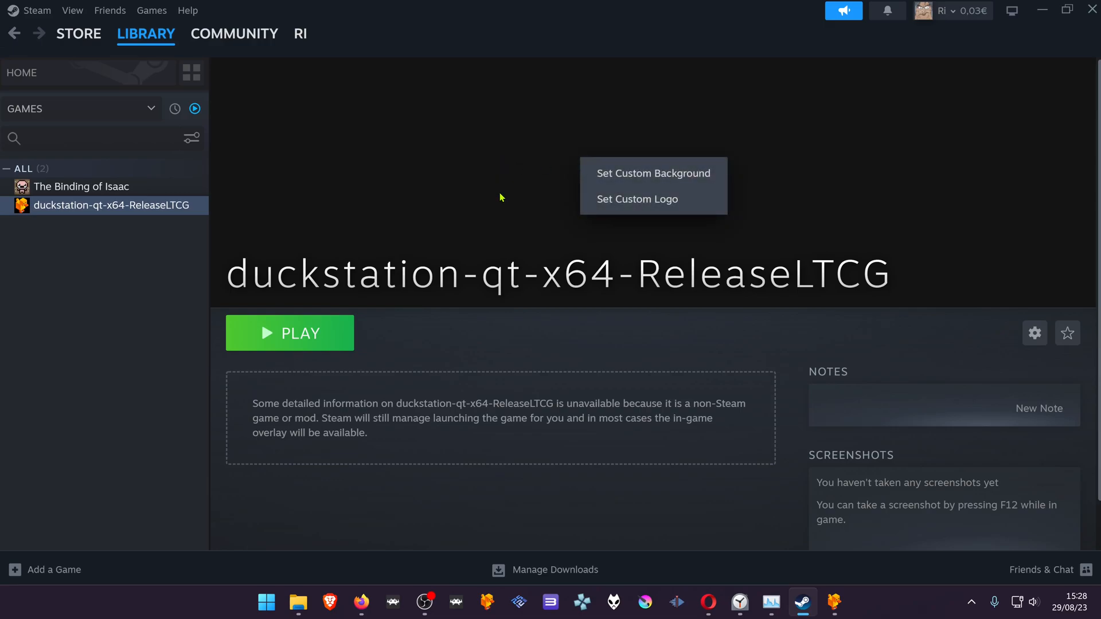
{"action": "left_click", "coordinate": [435, 208]}
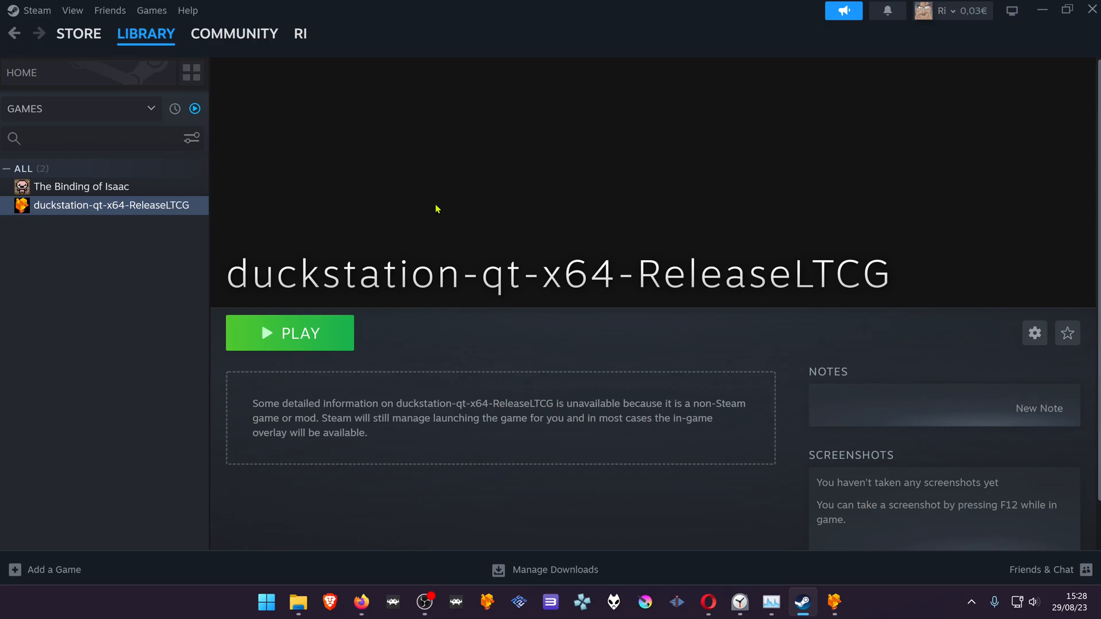
Step: In Firefox, scroll SteamGridDB's DuckStation grid results, then view the Heroes listings
{"action": "left_click", "coordinate": [360, 602]}
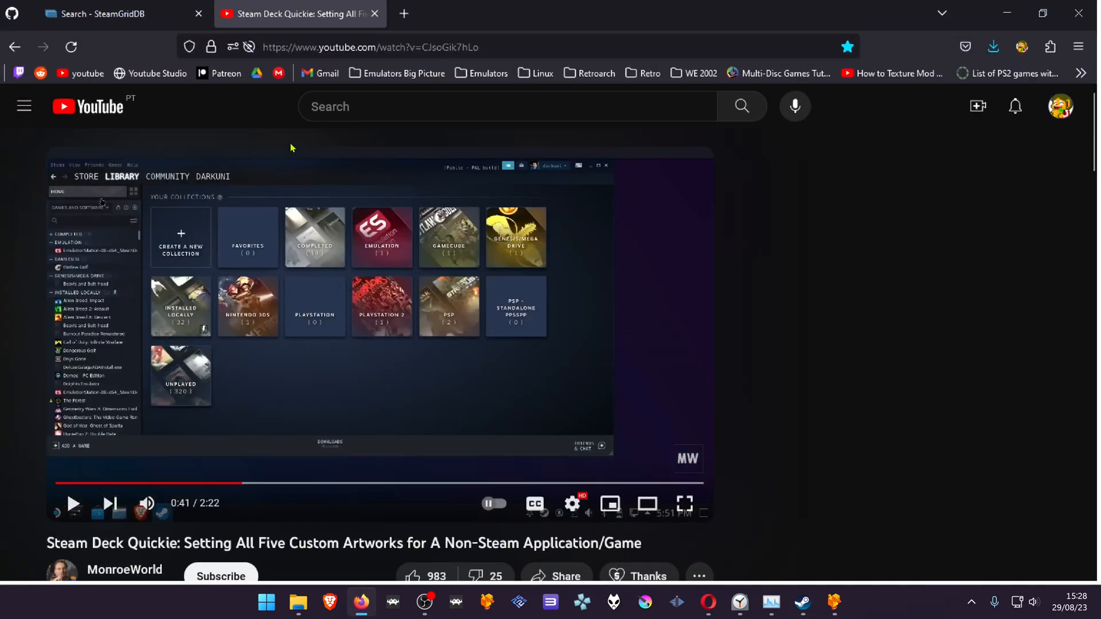
{"action": "left_click", "coordinate": [109, 13]}
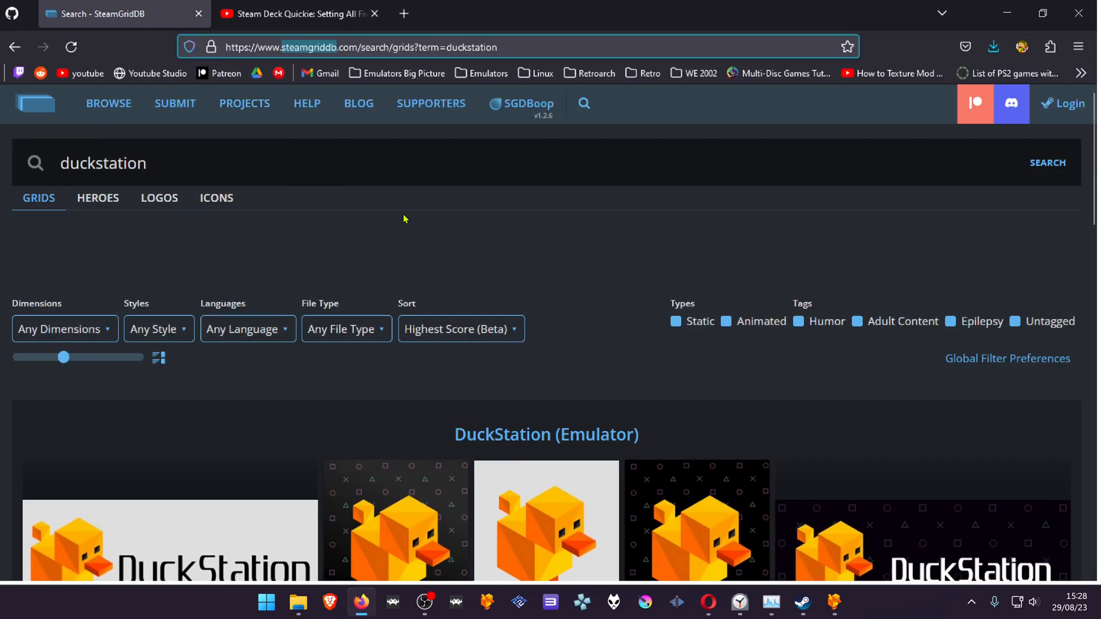
{"action": "scroll", "scroll_direction": "down", "scroll_amount": 3}
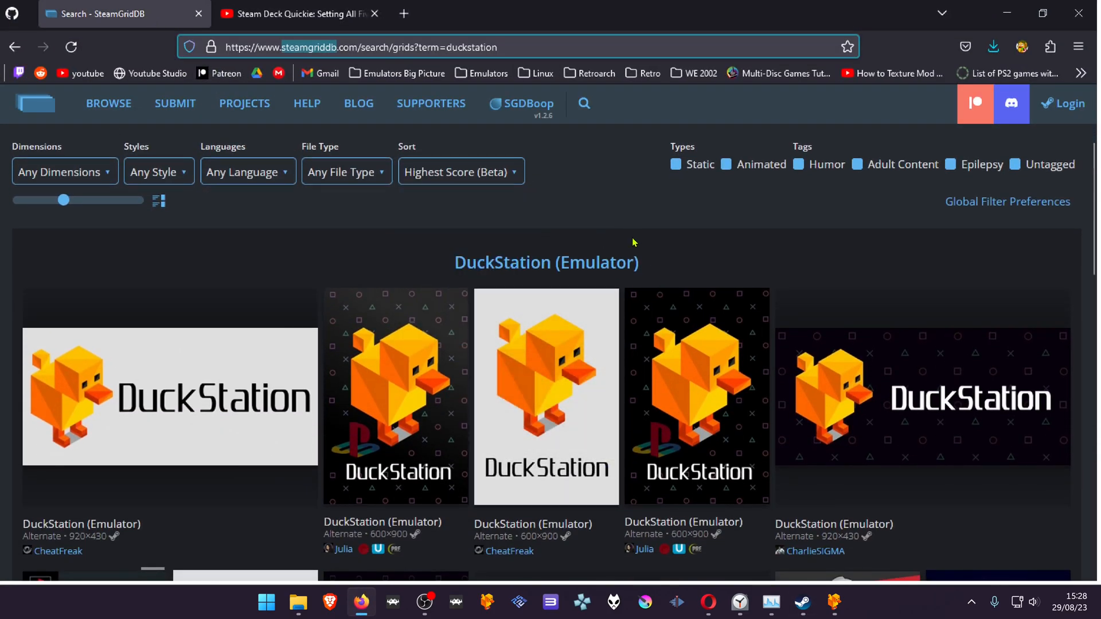
{"action": "scroll", "scroll_direction": "down", "scroll_amount": 3}
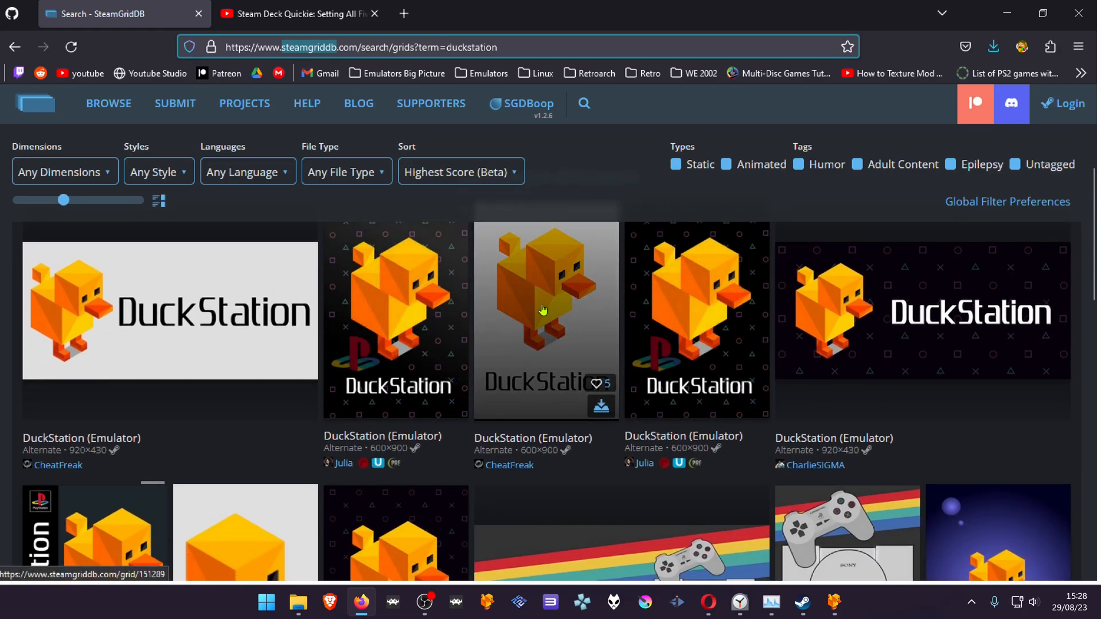
{"action": "scroll", "scroll_direction": "up", "scroll_amount": 3}
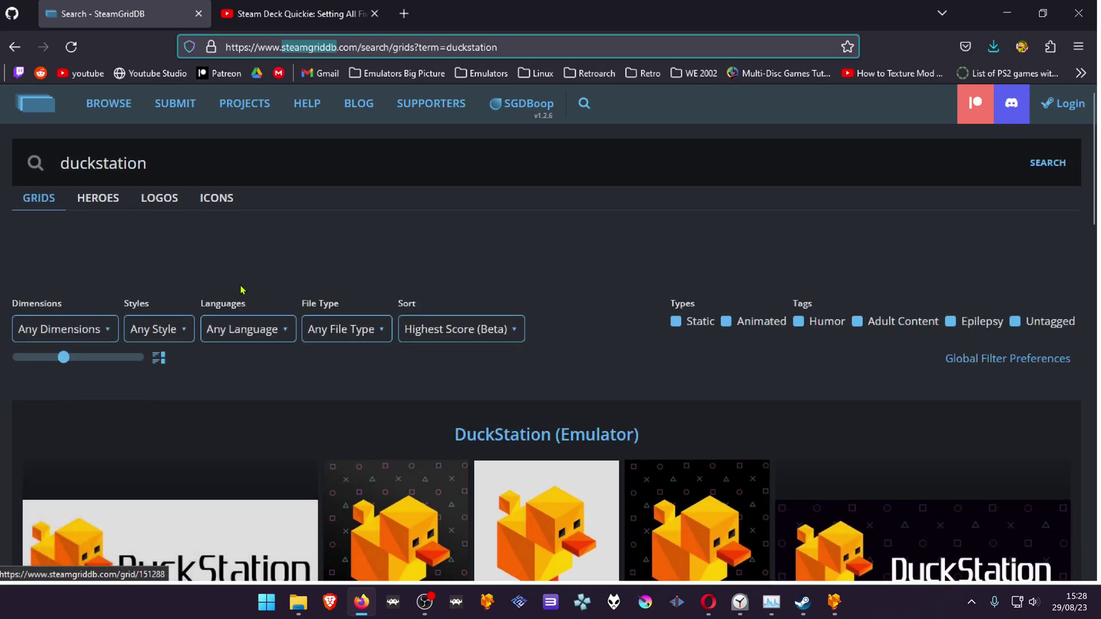
{"action": "left_click", "coordinate": [98, 198]}
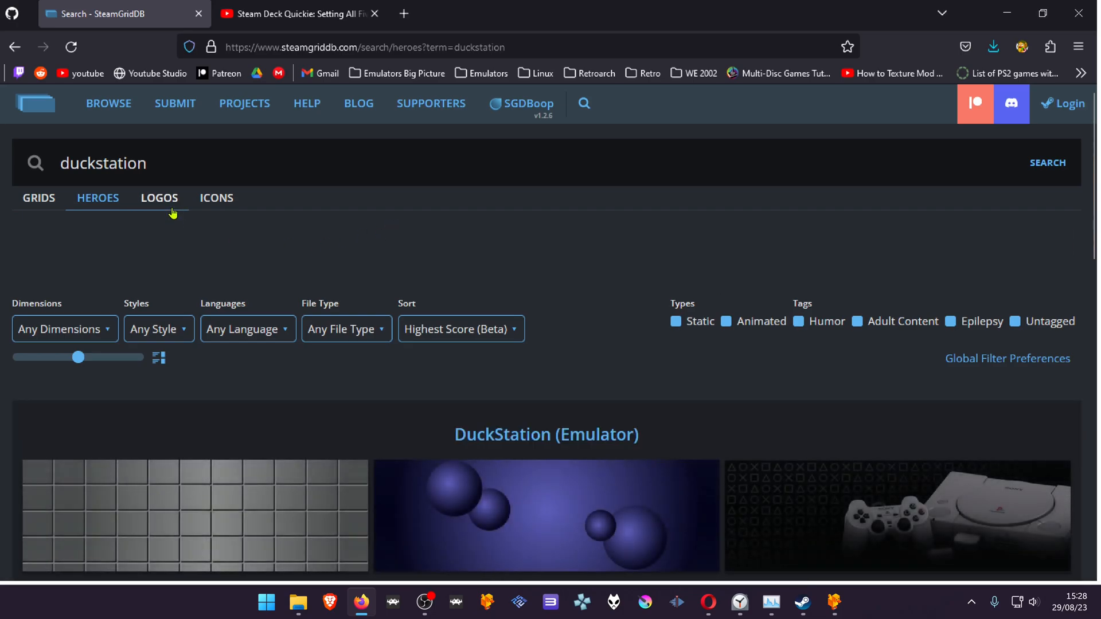
{"action": "scroll", "scroll_direction": "down", "scroll_amount": 3}
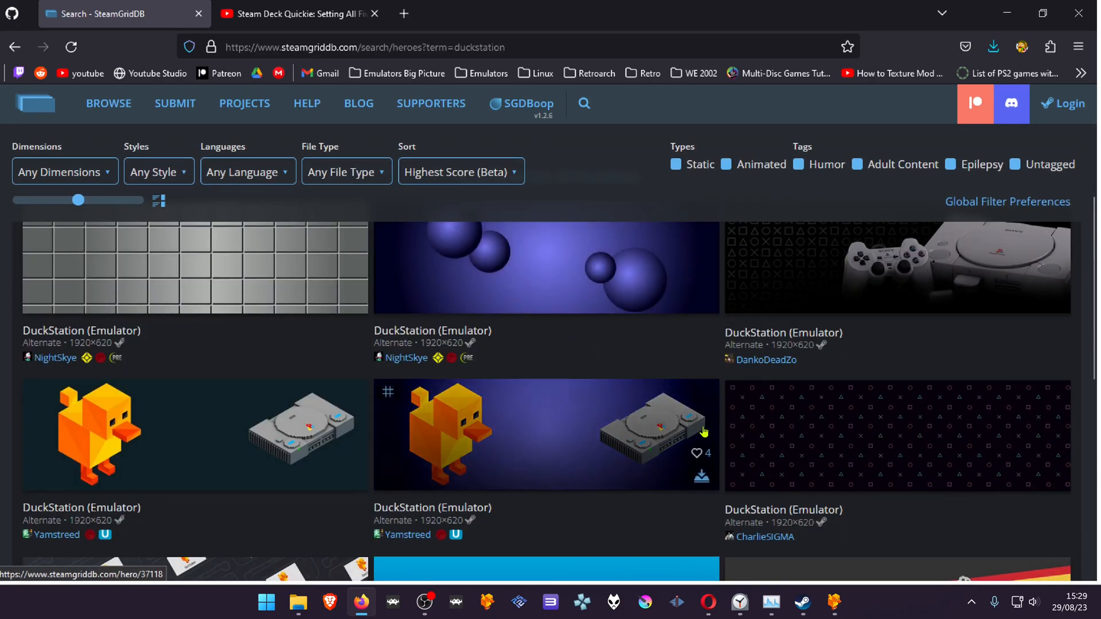
Step: Glance at Steam, then return to the paused YouTube tutorial on custom non-Steam artwork
{"action": "left_click", "coordinate": [801, 602]}
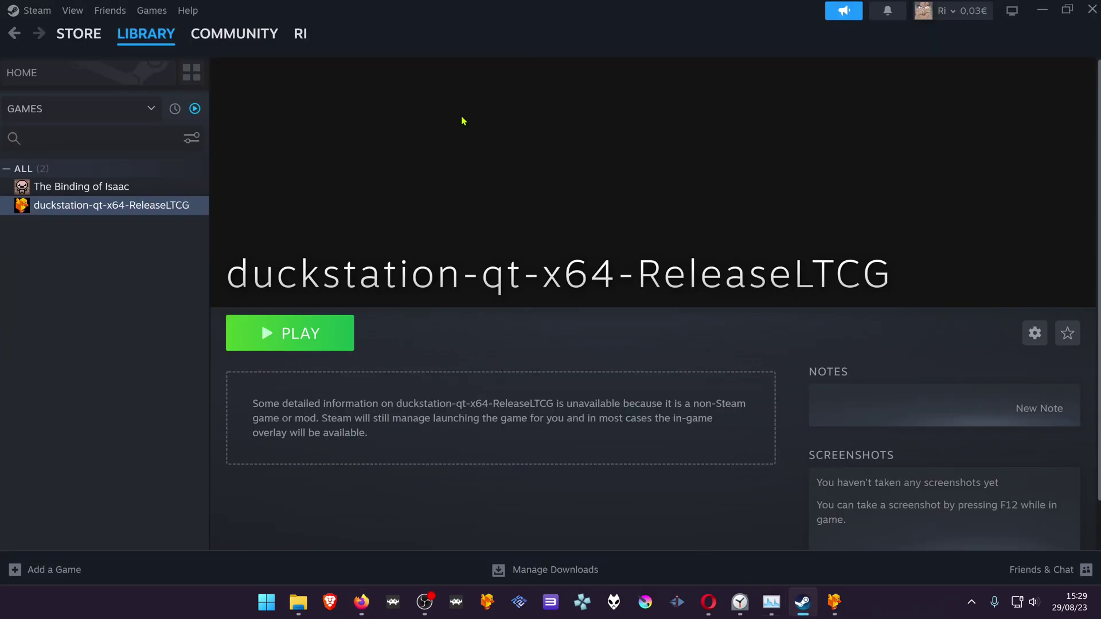
{"action": "right_click", "coordinate": [393, 153]}
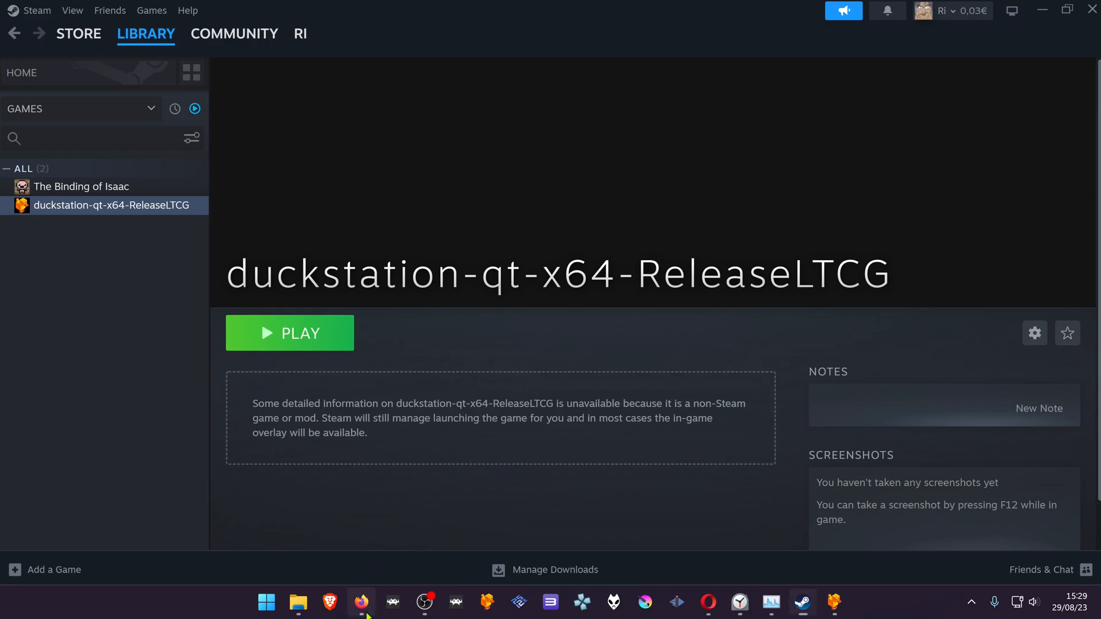
{"action": "left_click", "coordinate": [360, 603]}
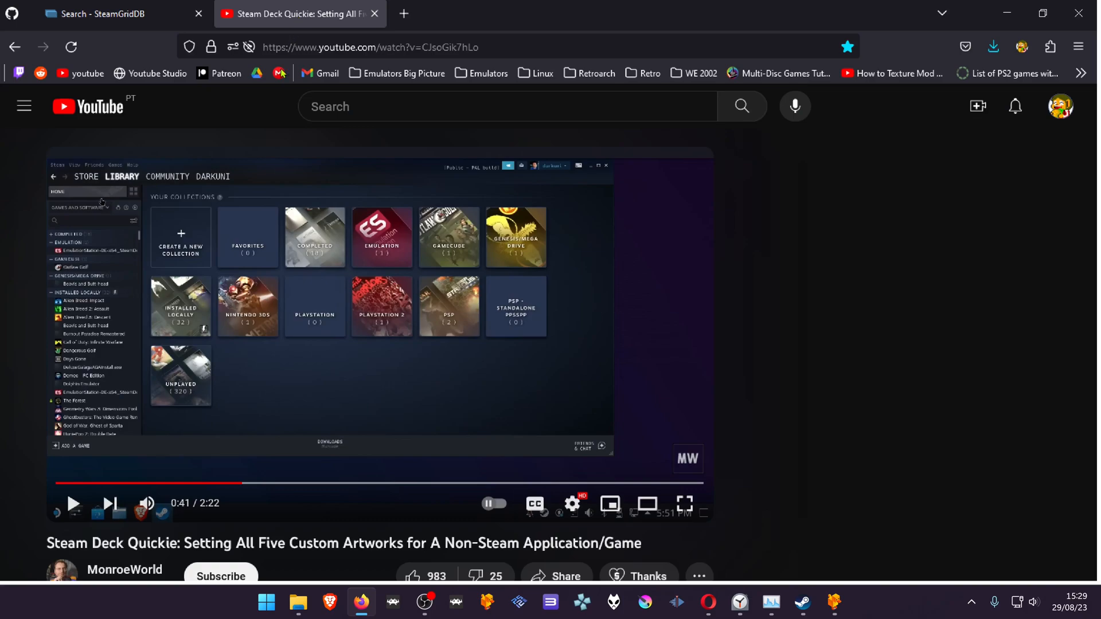
{"action": "mouse_move", "coordinate": [301, 469]}
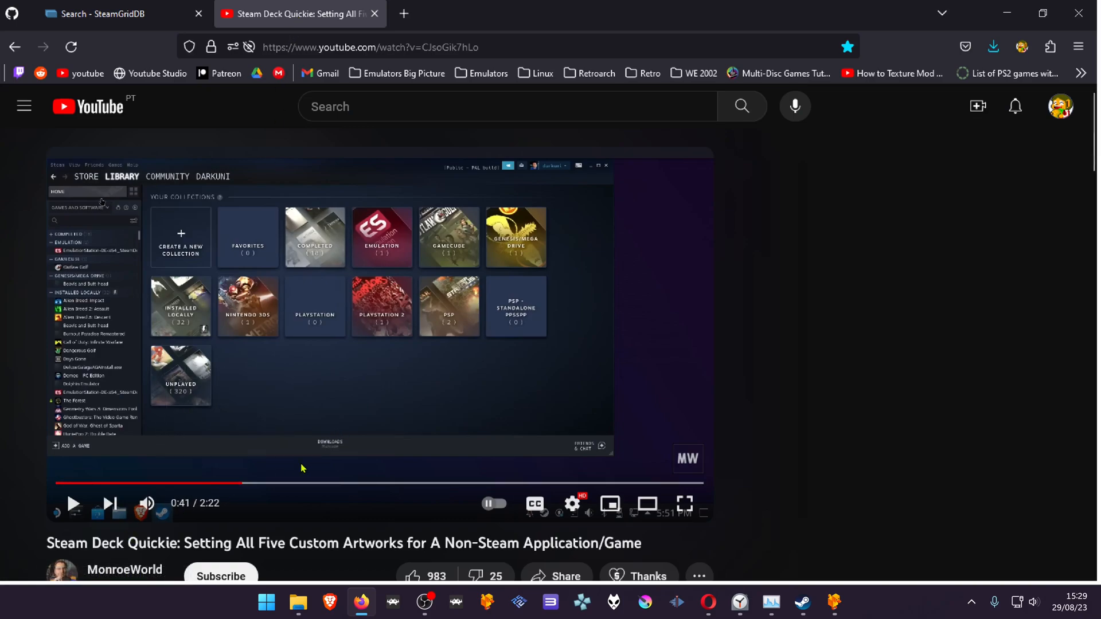
{"action": "mouse_move", "coordinate": [450, 403]}
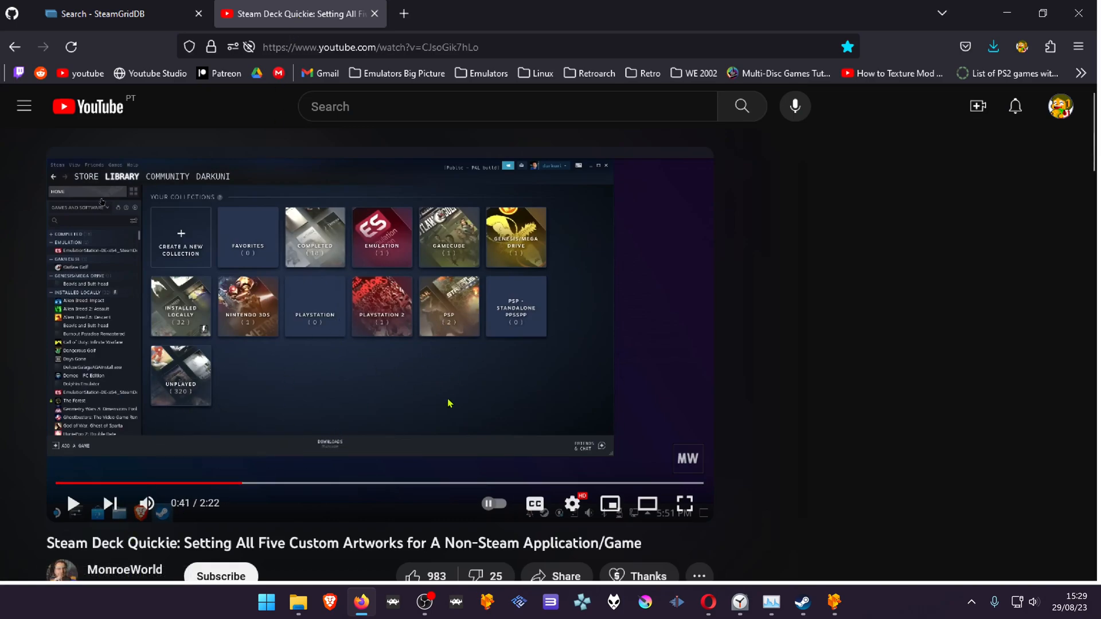
{"action": "mouse_move", "coordinate": [344, 403]}
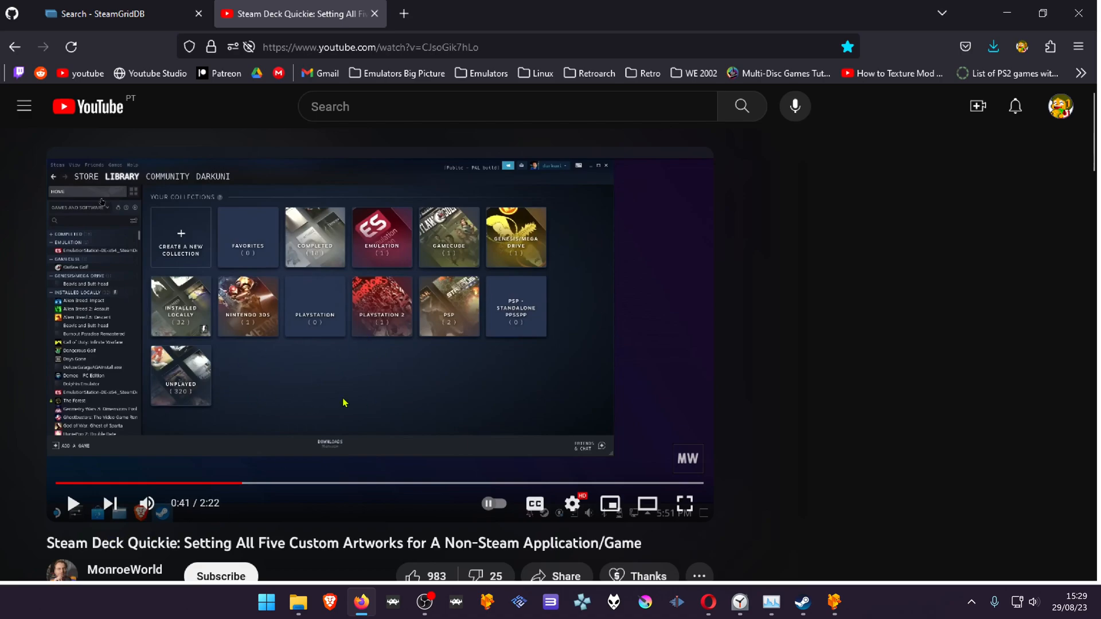
{"action": "mouse_move", "coordinate": [375, 391]}
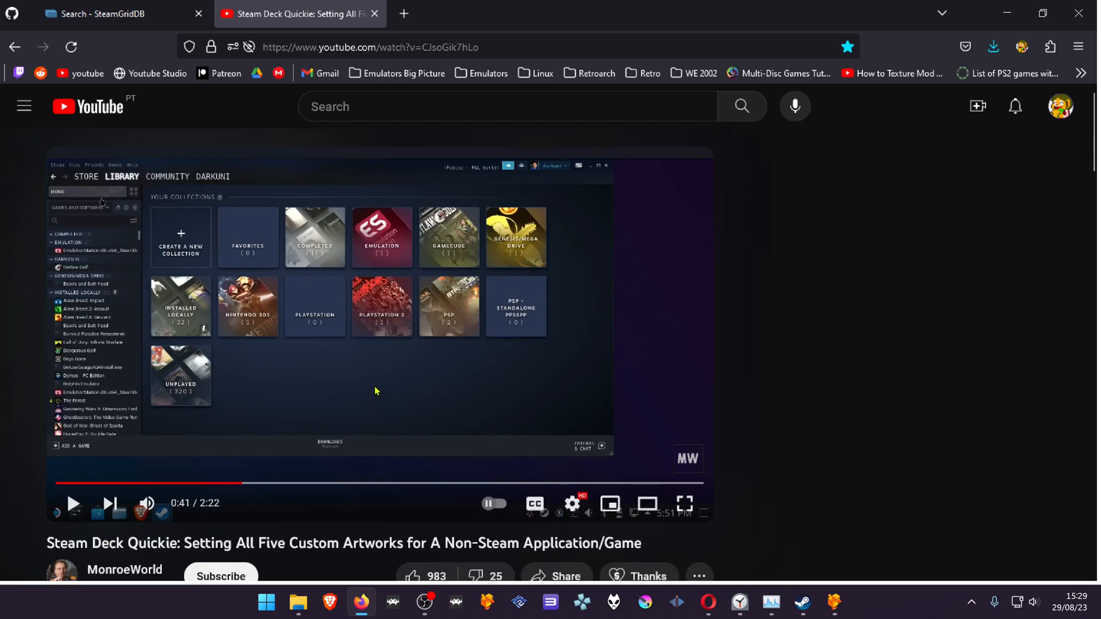
{"action": "mouse_move", "coordinate": [802, 602]}
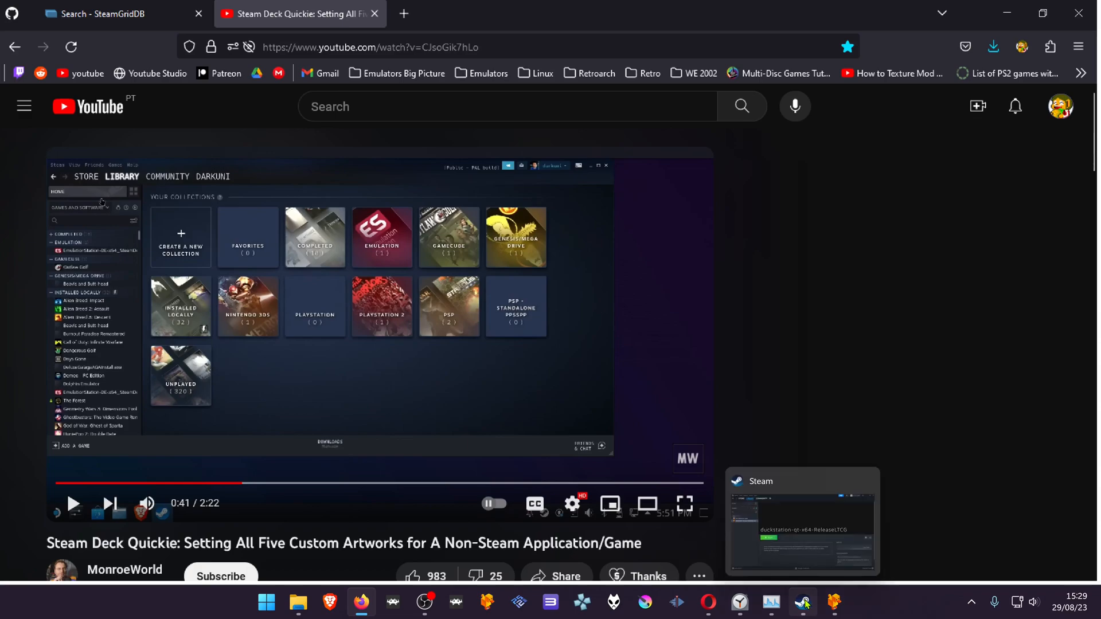
Step: Back on SteamGridDB Grids, save the 920x430 wide white DuckStation image
{"action": "left_click", "coordinate": [106, 13]}
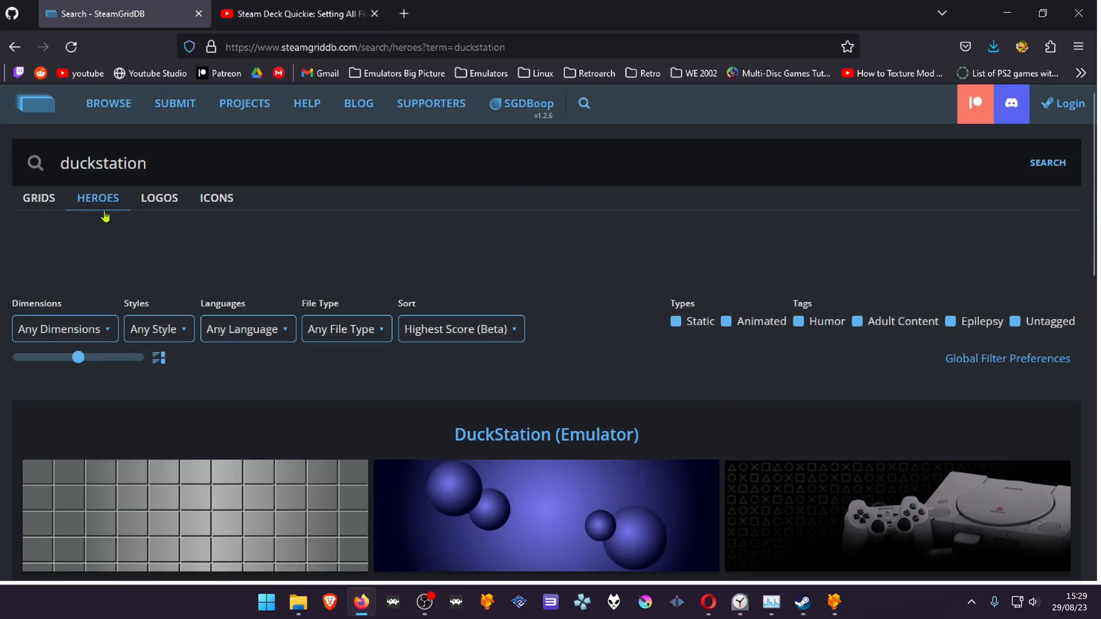
{"action": "left_click", "coordinate": [39, 198]}
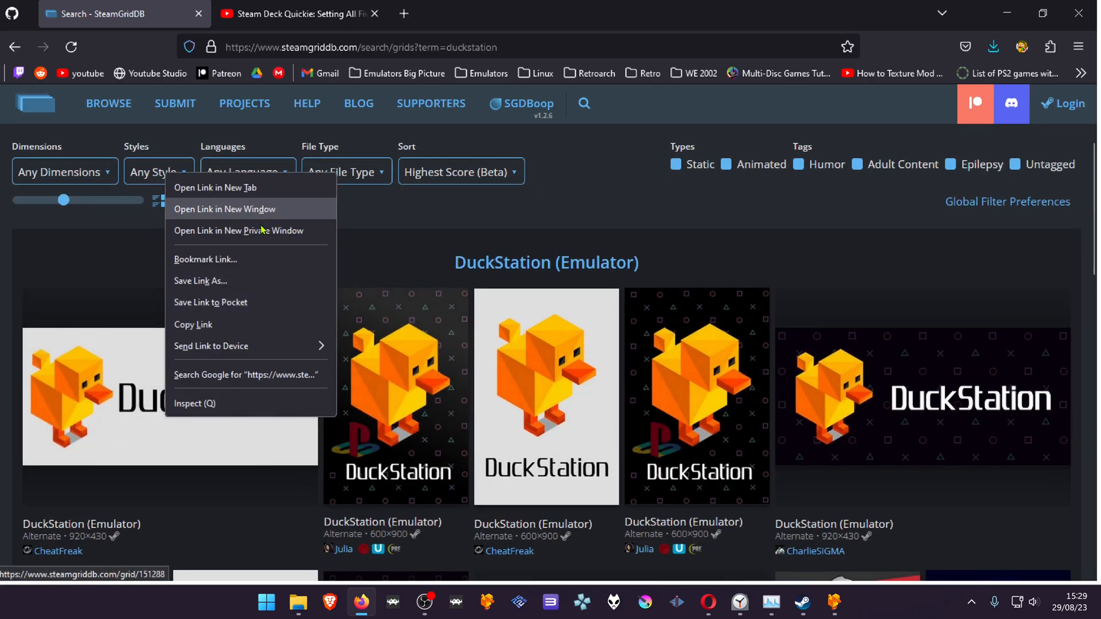
{"action": "mouse_move", "coordinate": [232, 302]}
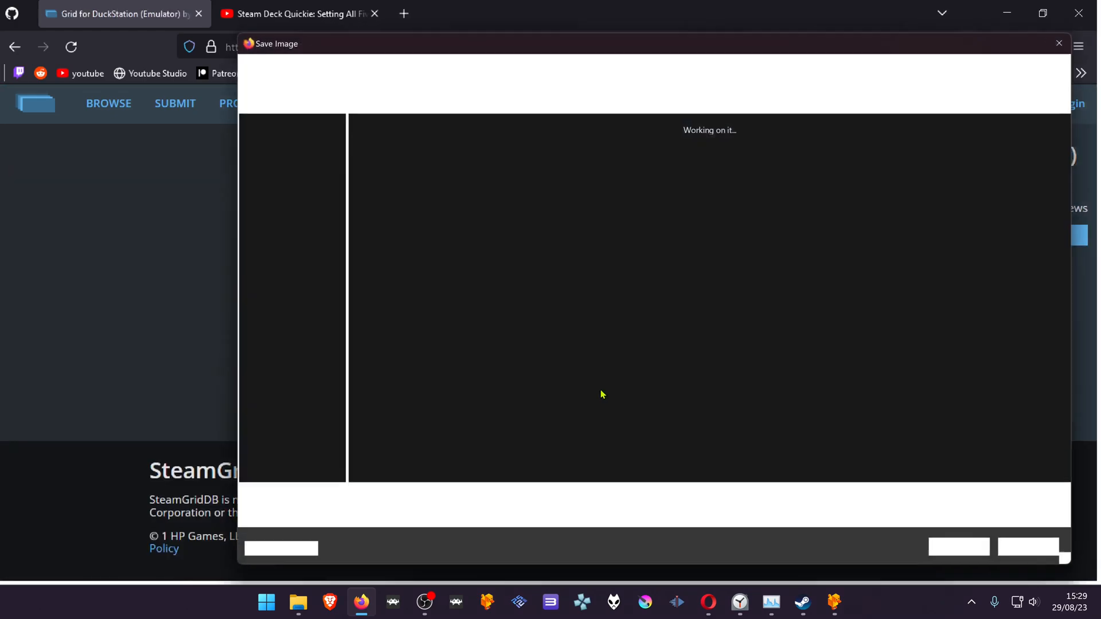
{"action": "left_click", "coordinate": [1059, 44]}
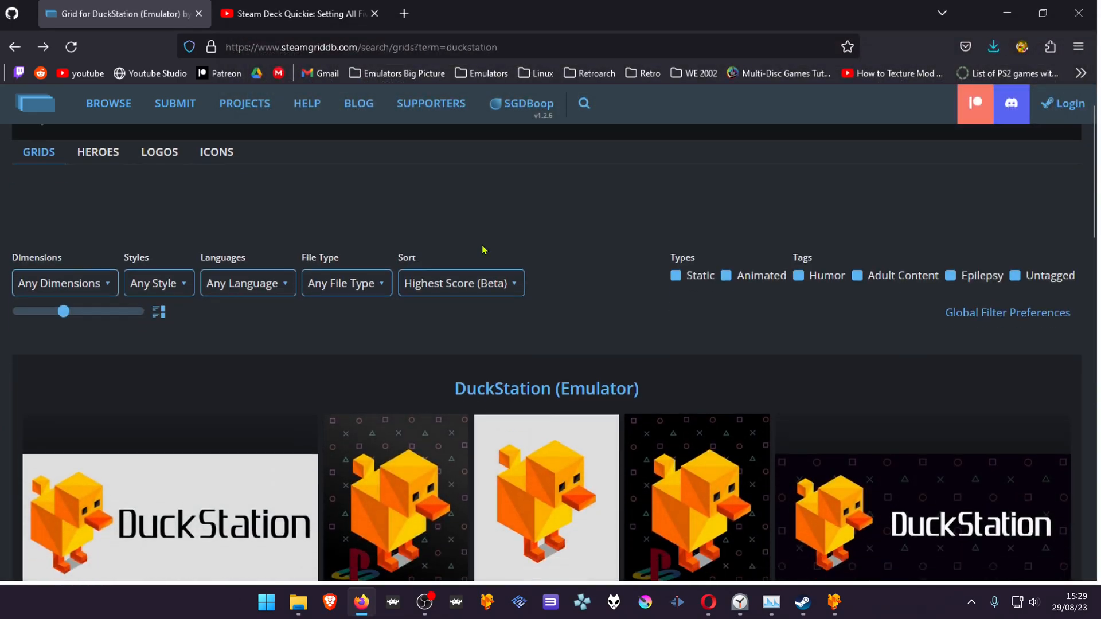
Step: Open the 600x900 dark PlayStation-patterned DuckStation cover and download it
{"action": "scroll", "scroll_direction": "down", "scroll_amount": 3}
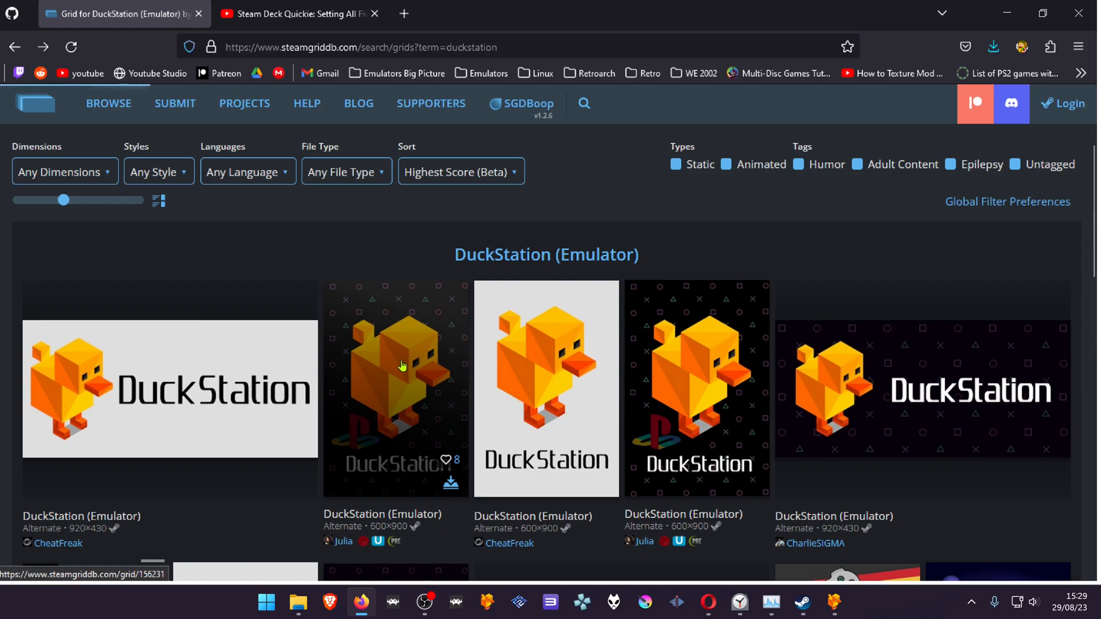
{"action": "left_click", "coordinate": [395, 365]}
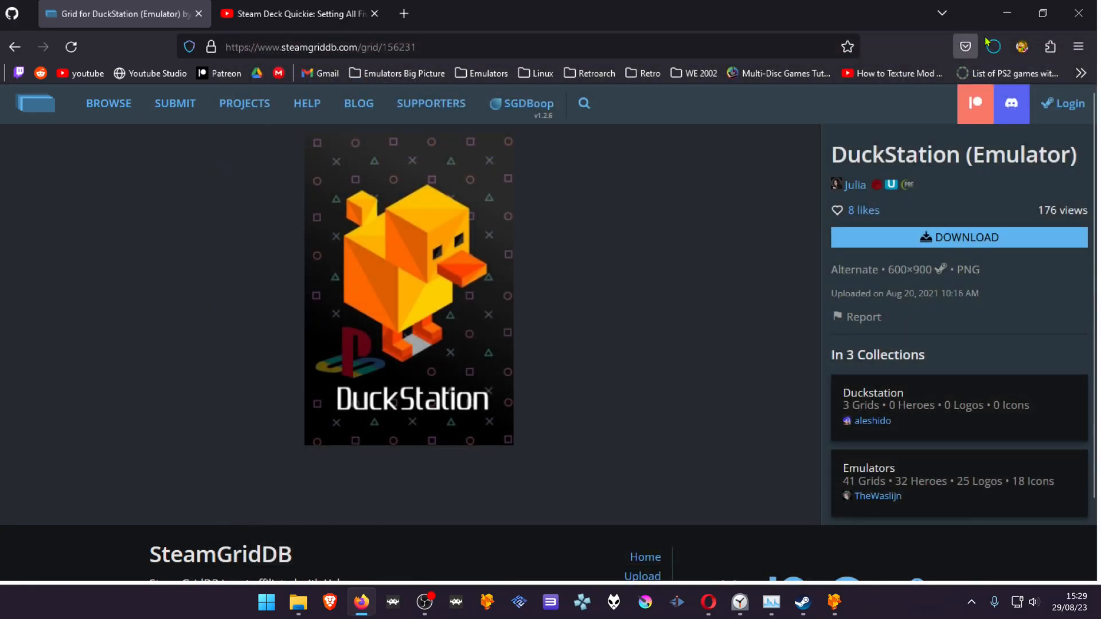
{"action": "left_click", "coordinate": [803, 601]}
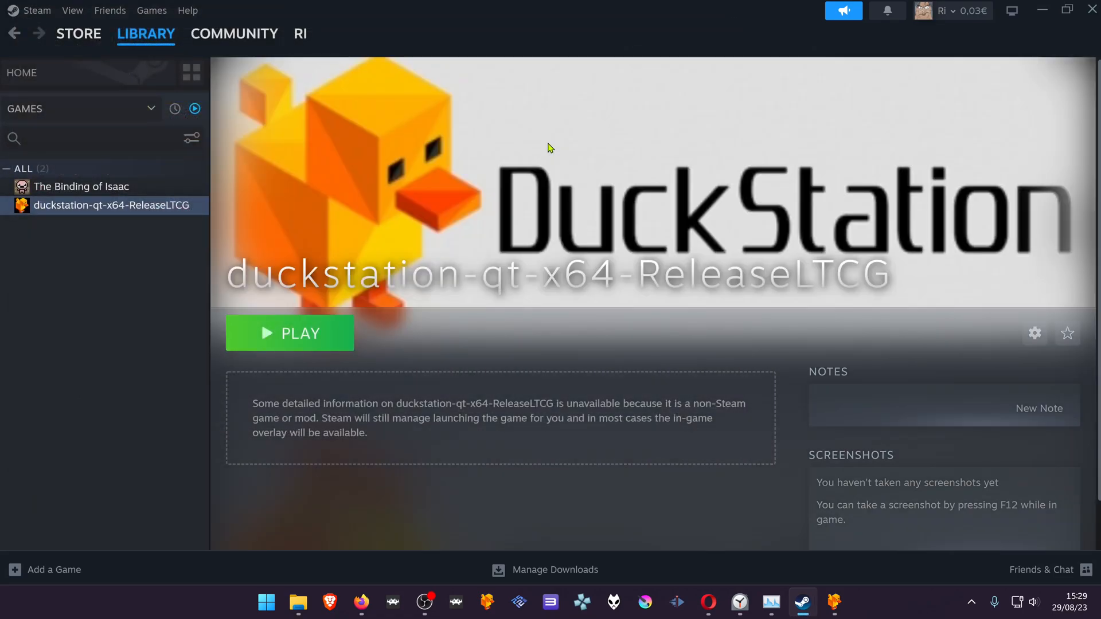
{"action": "mouse_move", "coordinate": [403, 187]}
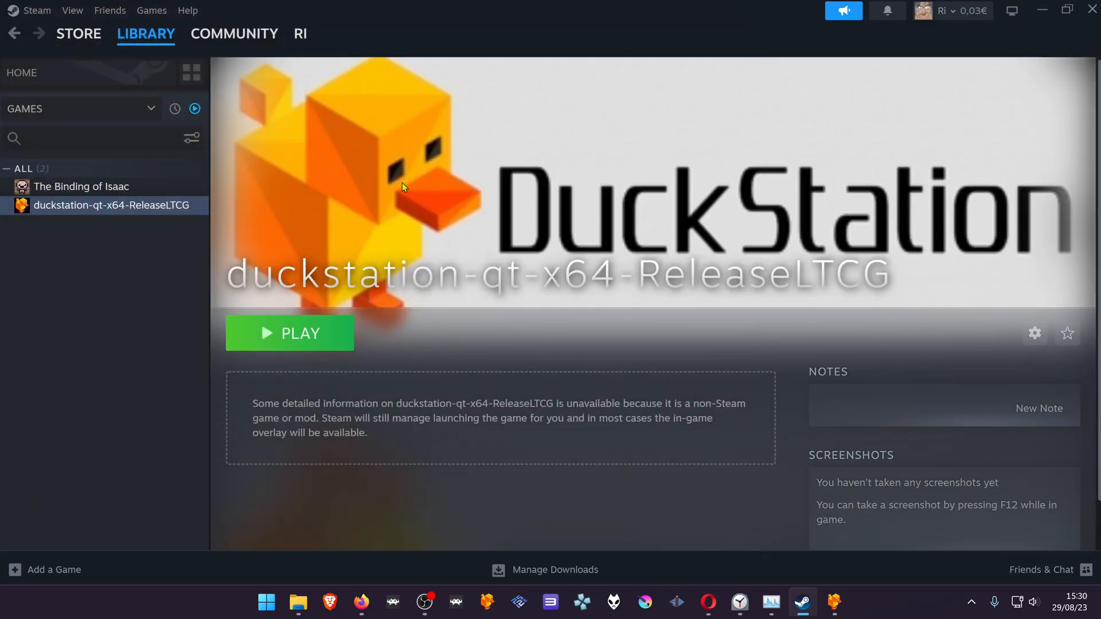
Step: Change the shortcut's name from duckstation-qt-x64-ReleaseLTCG to 'DuckStation' in Properties
{"action": "right_click", "coordinate": [110, 204]}
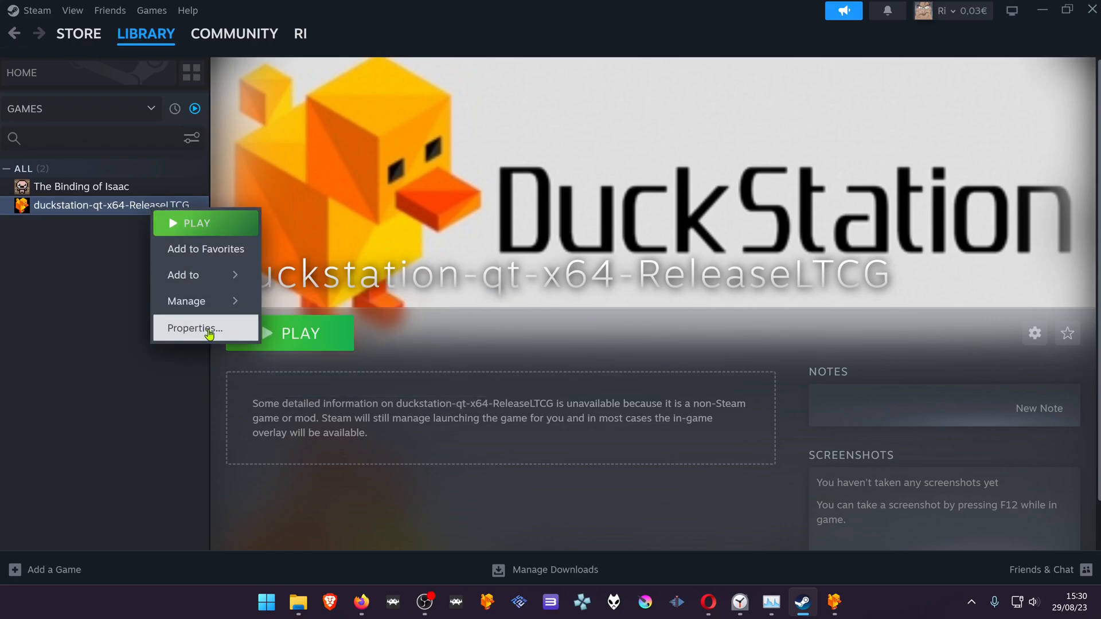
{"action": "left_click", "coordinate": [194, 328]}
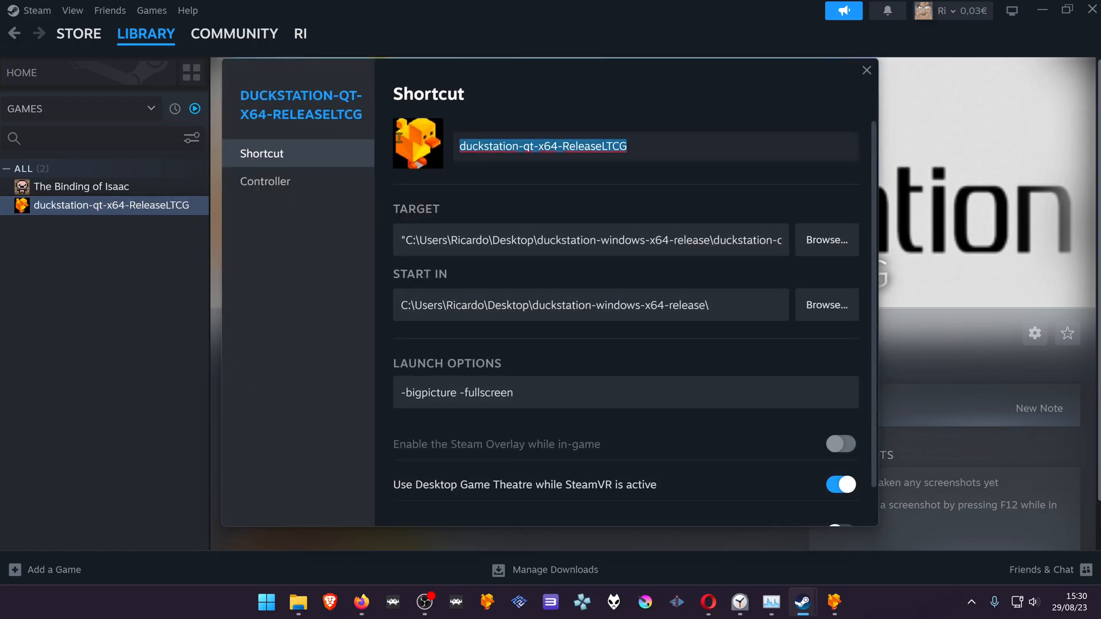
{"action": "type", "text": "Du"}
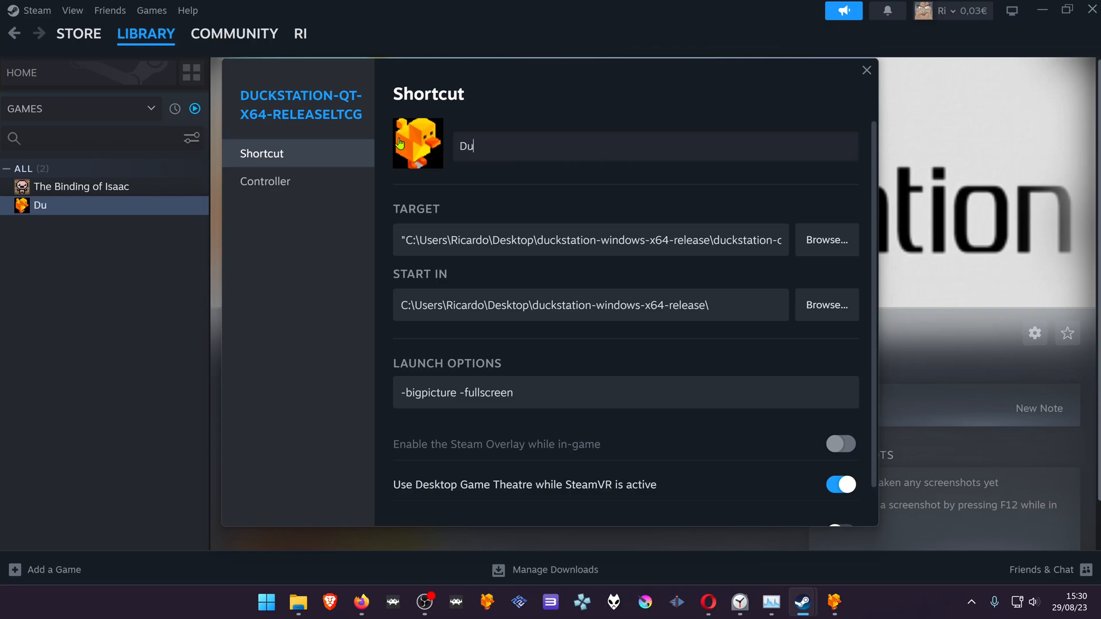
{"action": "type", "text": "ck"}
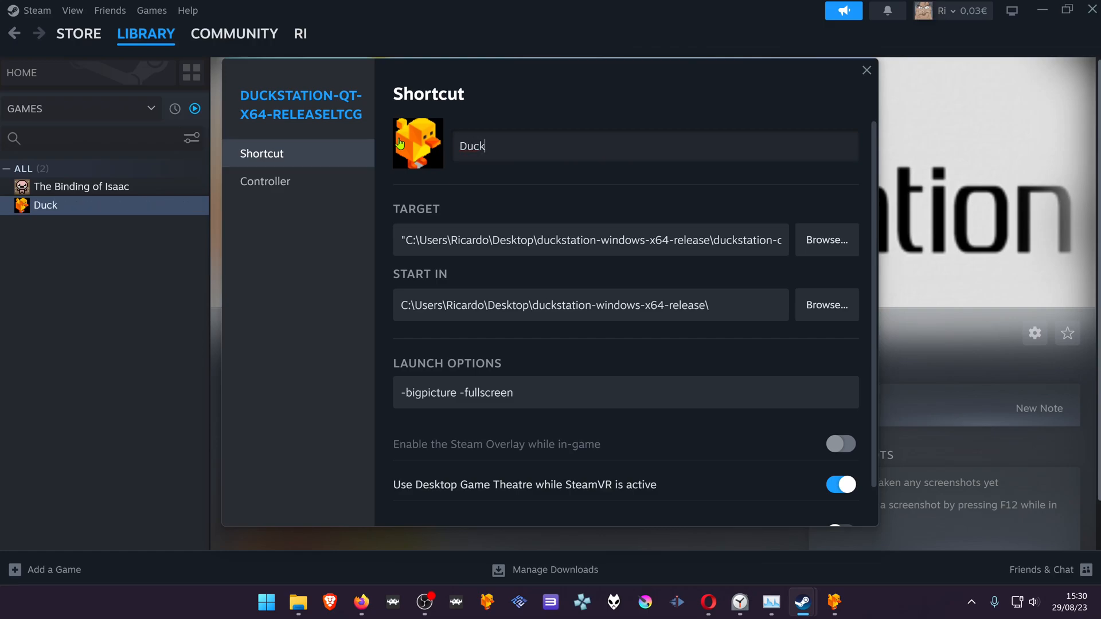
{"action": "type", "text": "Station"}
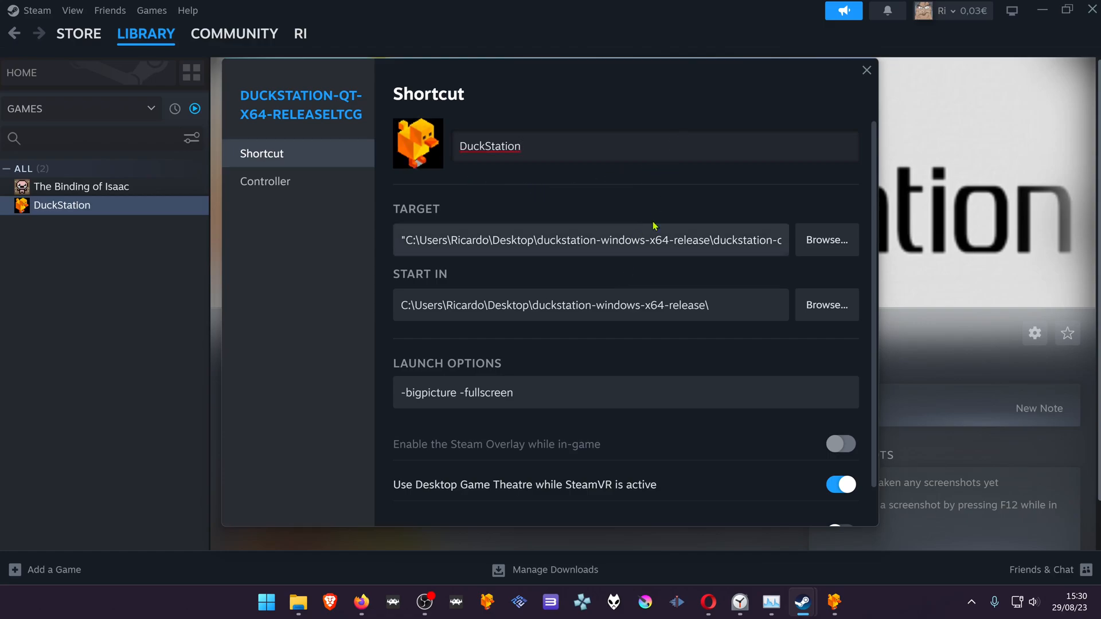
{"action": "left_click", "coordinate": [866, 70]}
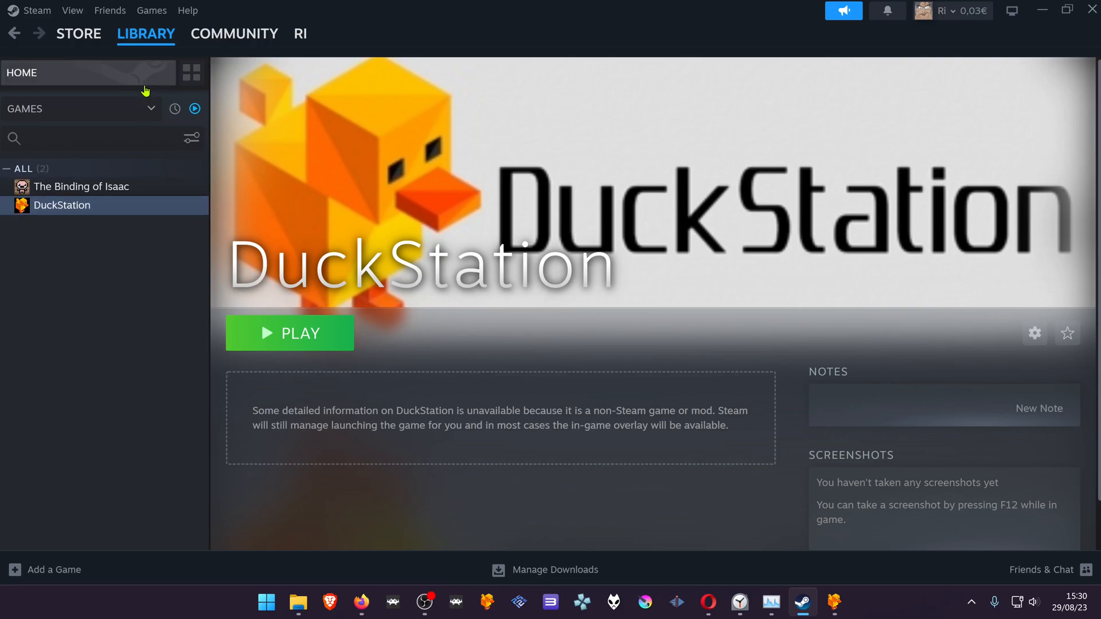
{"action": "mouse_move", "coordinate": [1012, 10]}
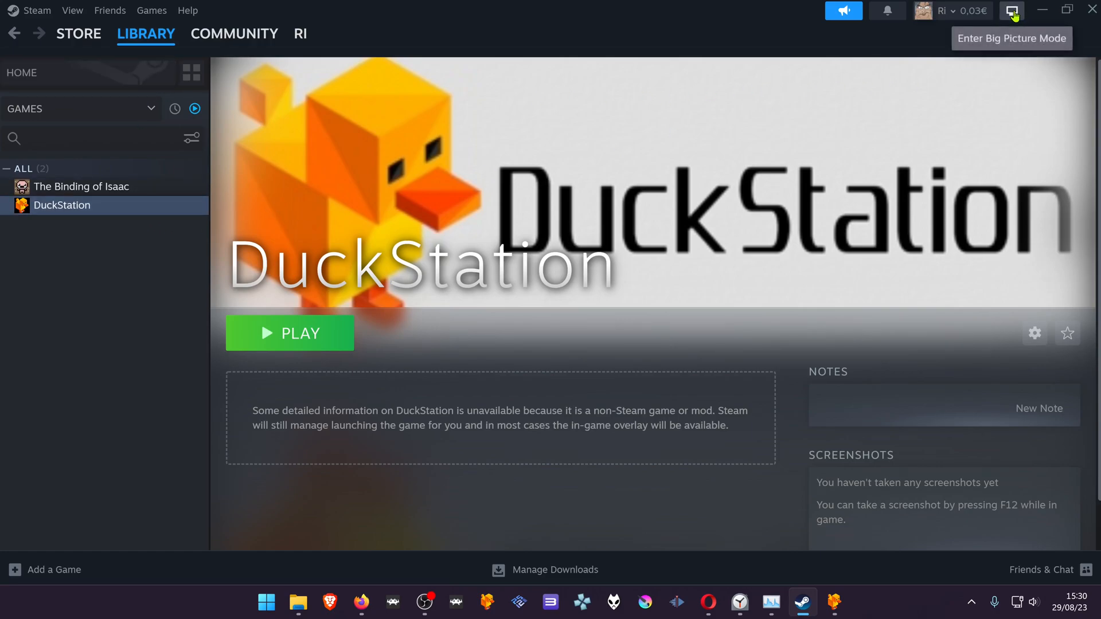
Step: On Library Home, set custom artwork: patterned cover on the DuckStation tile, wide image on Recent Games
{"action": "left_click", "coordinate": [22, 73]}
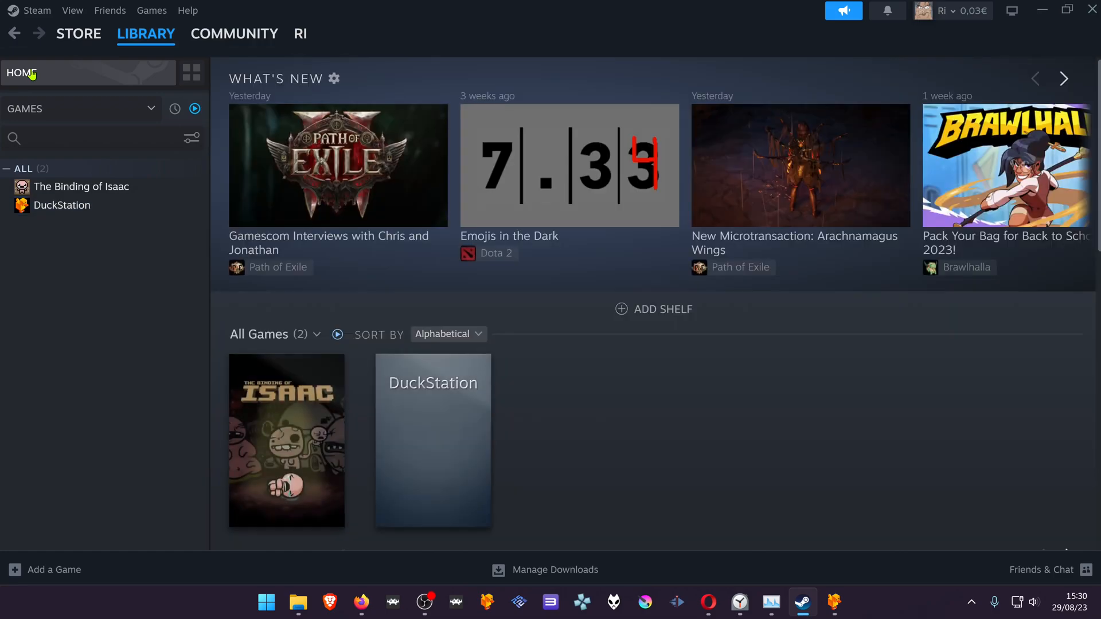
{"action": "right_click", "coordinate": [433, 441]}
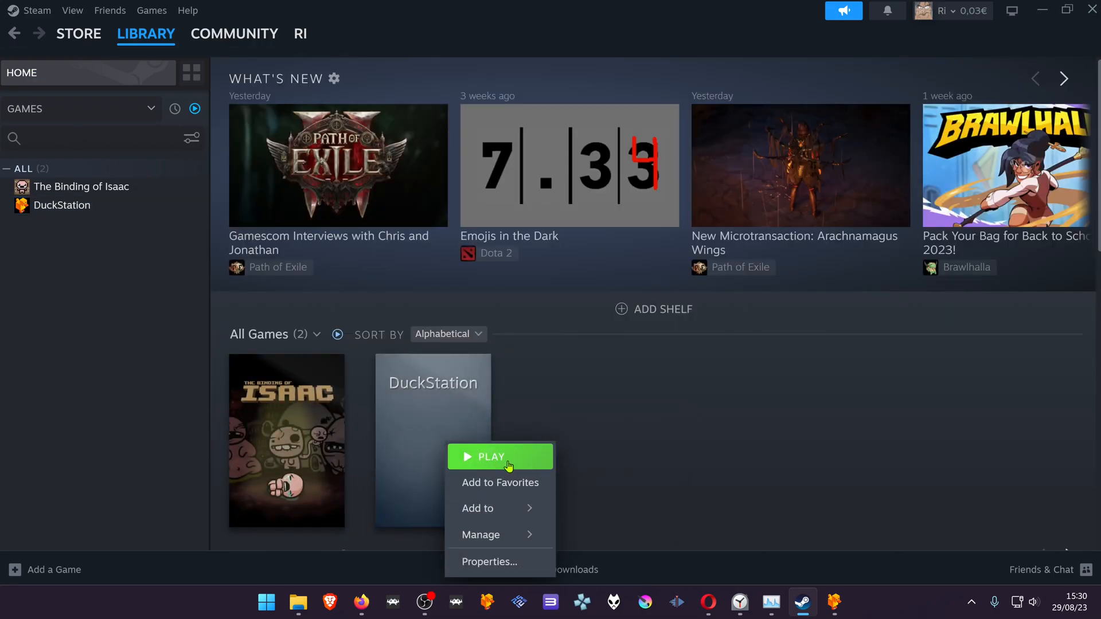
{"action": "left_click", "coordinate": [488, 562]}
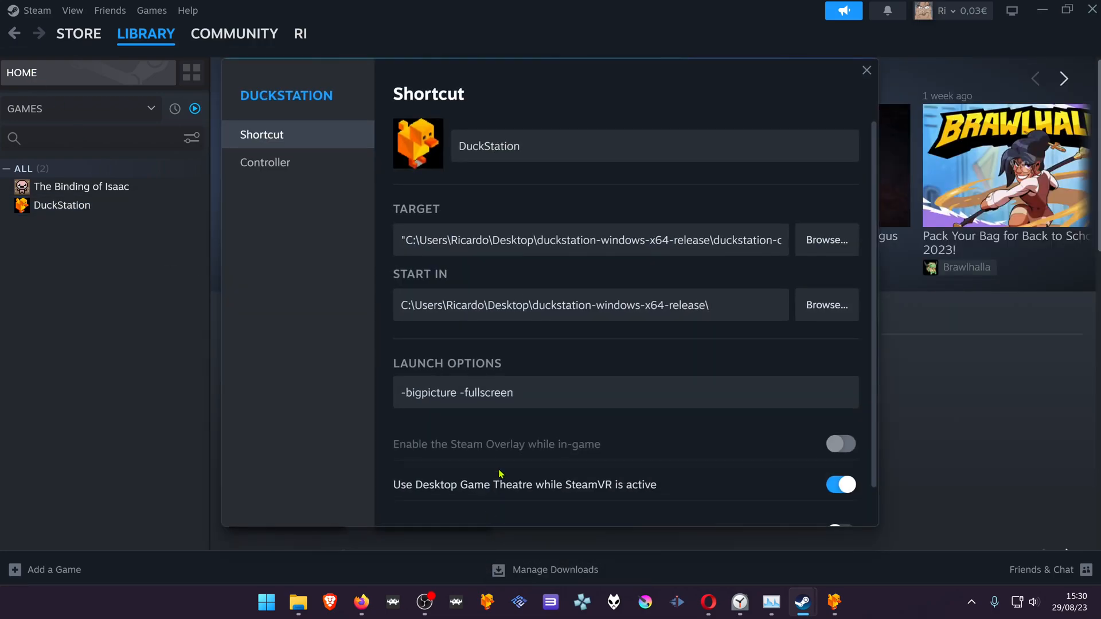
{"action": "left_click", "coordinate": [866, 70]}
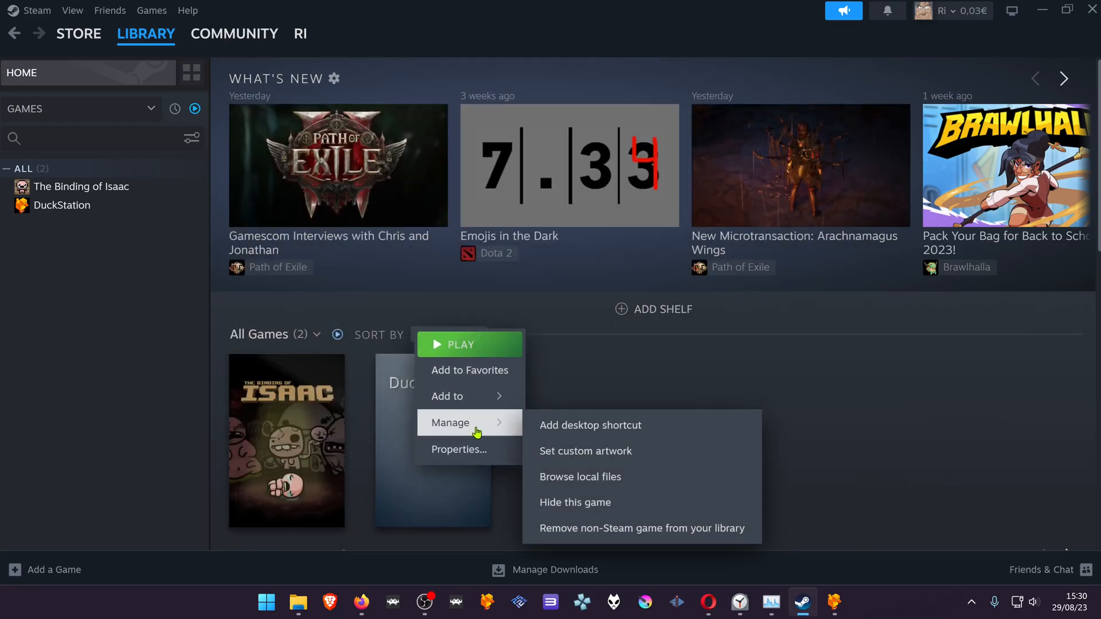
{"action": "left_click", "coordinate": [585, 450]}
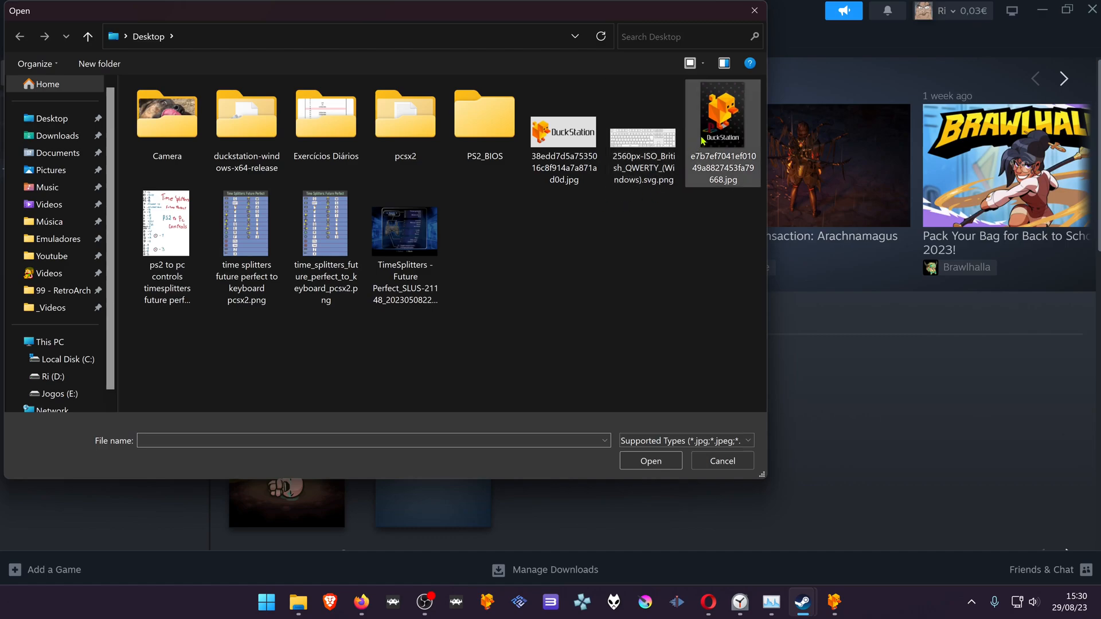
{"action": "left_click", "coordinate": [722, 460]}
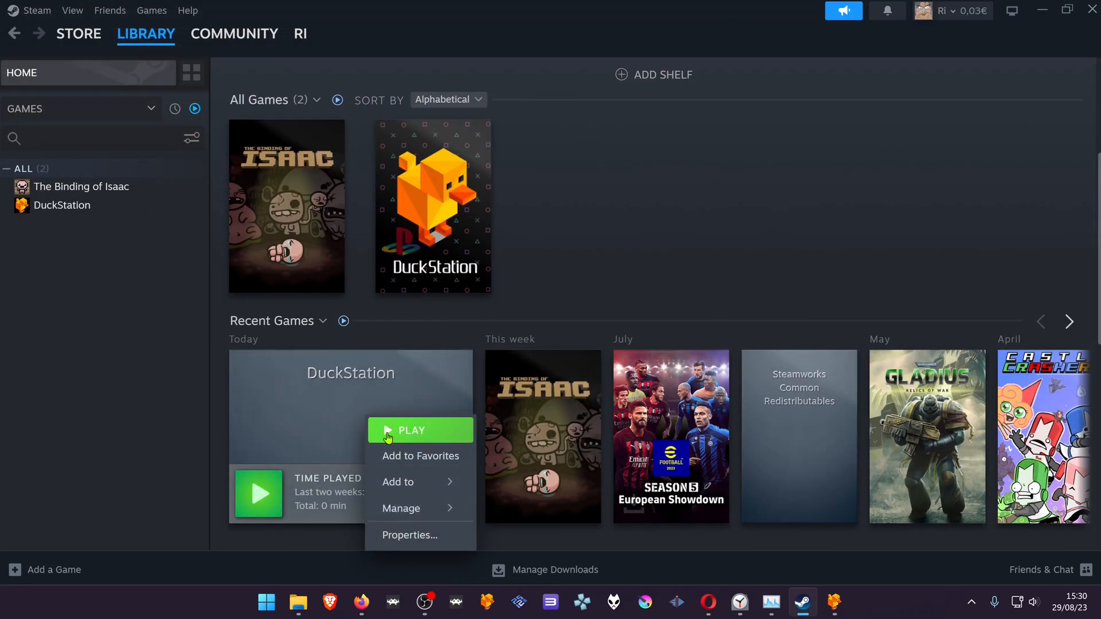
{"action": "left_click", "coordinate": [400, 509]}
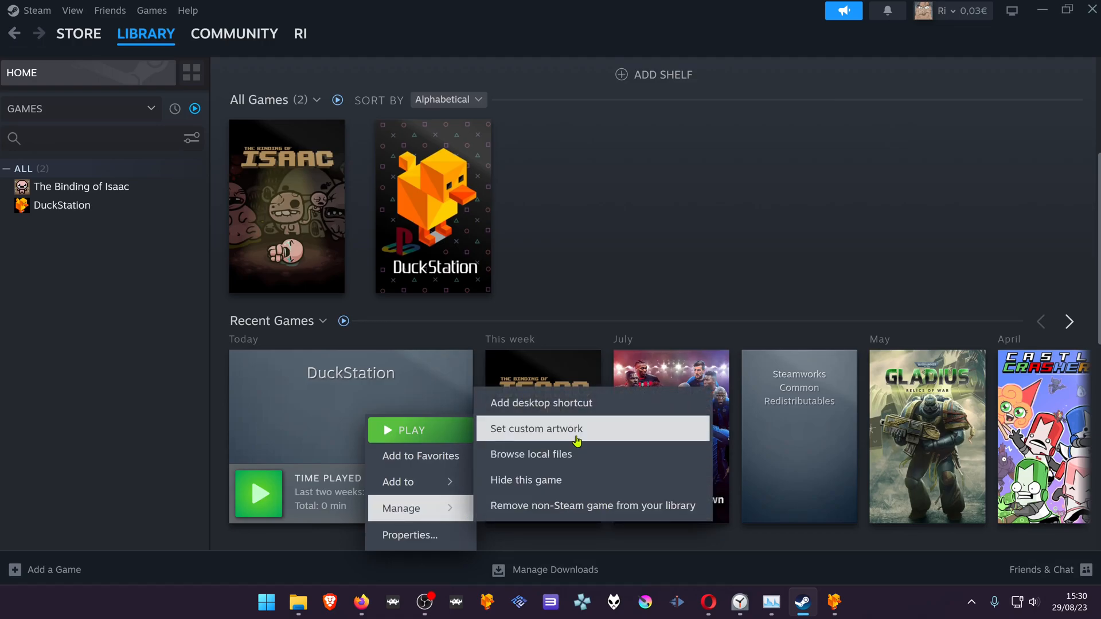
{"action": "left_click", "coordinate": [575, 135]}
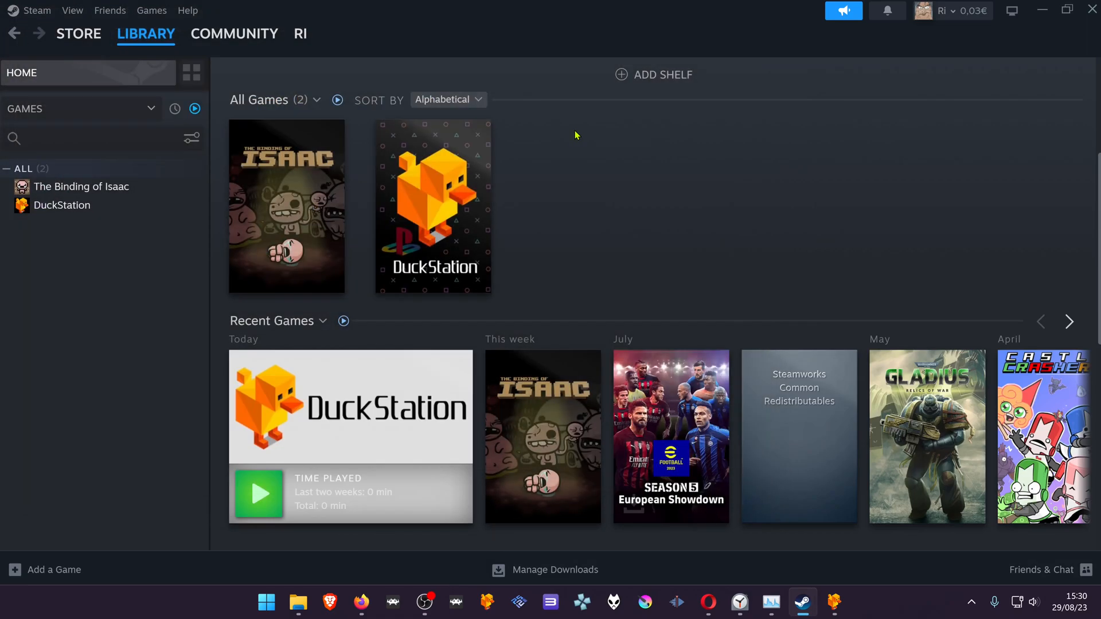
{"action": "mouse_move", "coordinate": [1012, 10]}
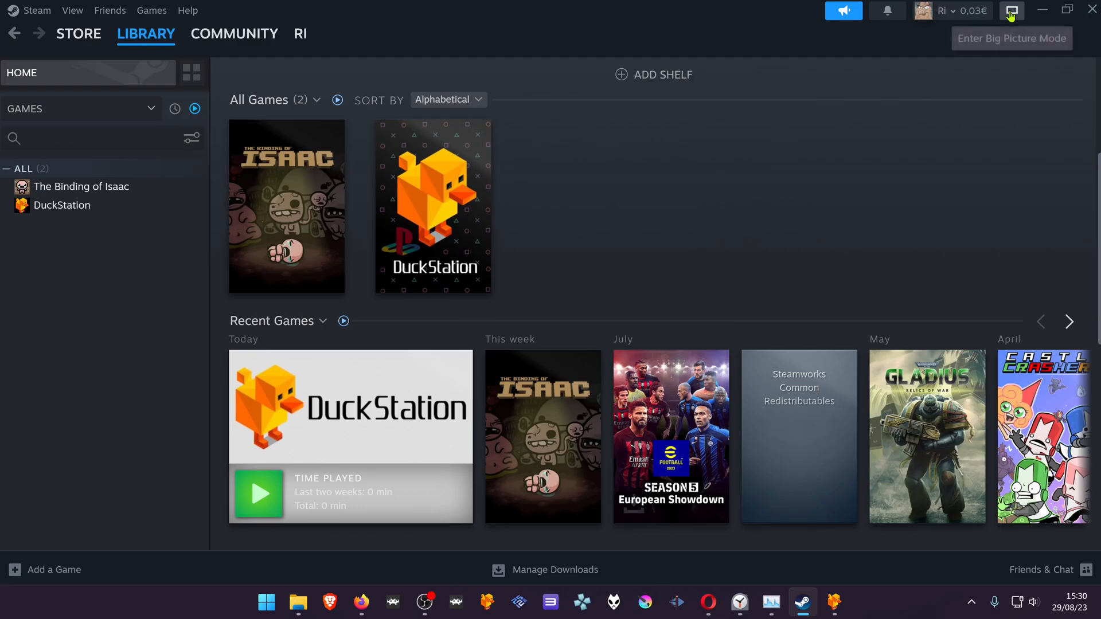
{"action": "mouse_move", "coordinate": [1011, 10]}
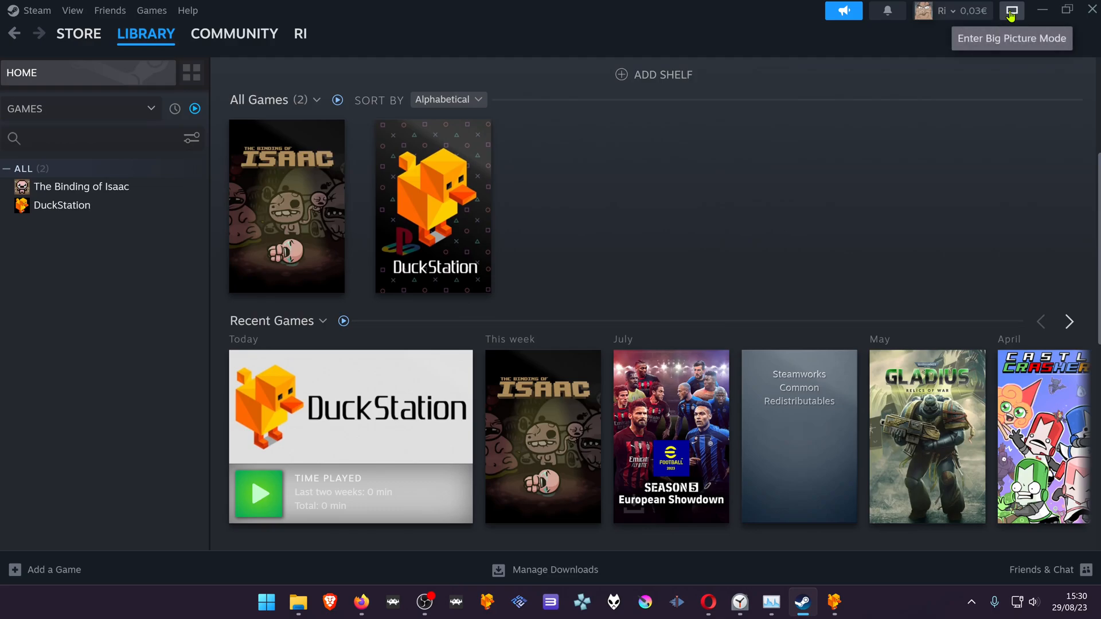
Step: Enter Big Picture mode, open Library's DuckStation entry, and press Play
{"action": "left_click", "coordinate": [1011, 9]}
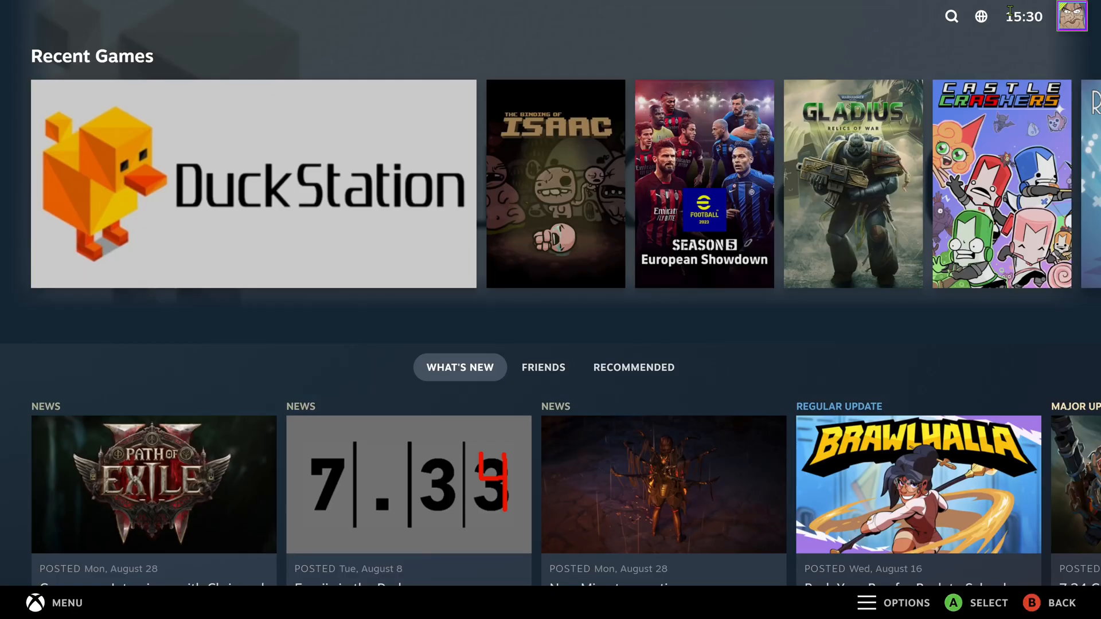
{"action": "left_click", "coordinate": [54, 603]}
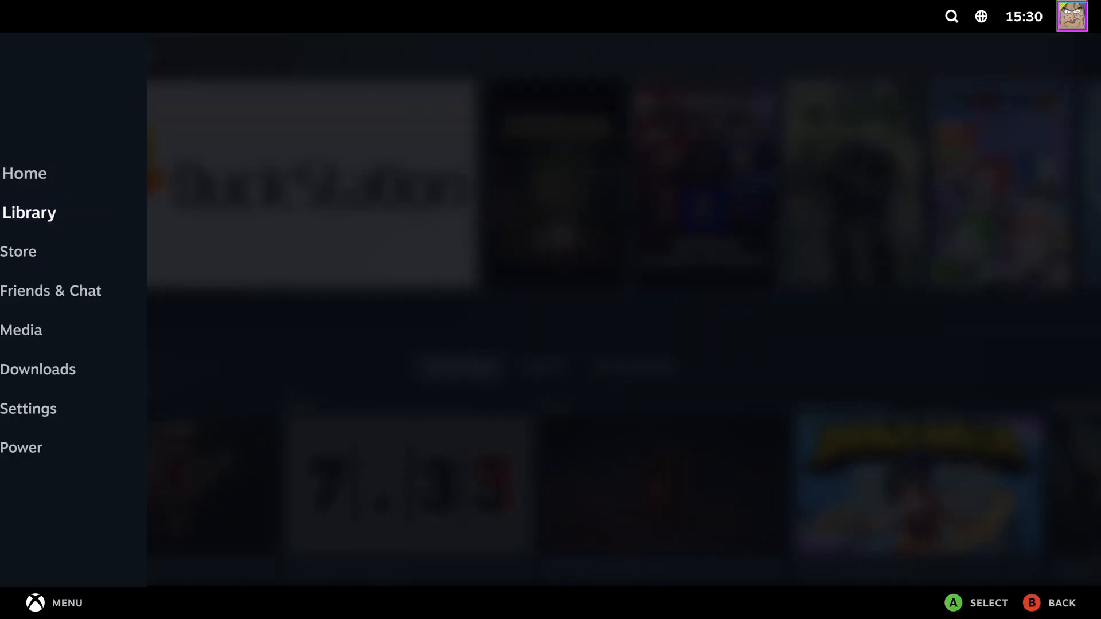
{"action": "left_click", "coordinate": [29, 212]}
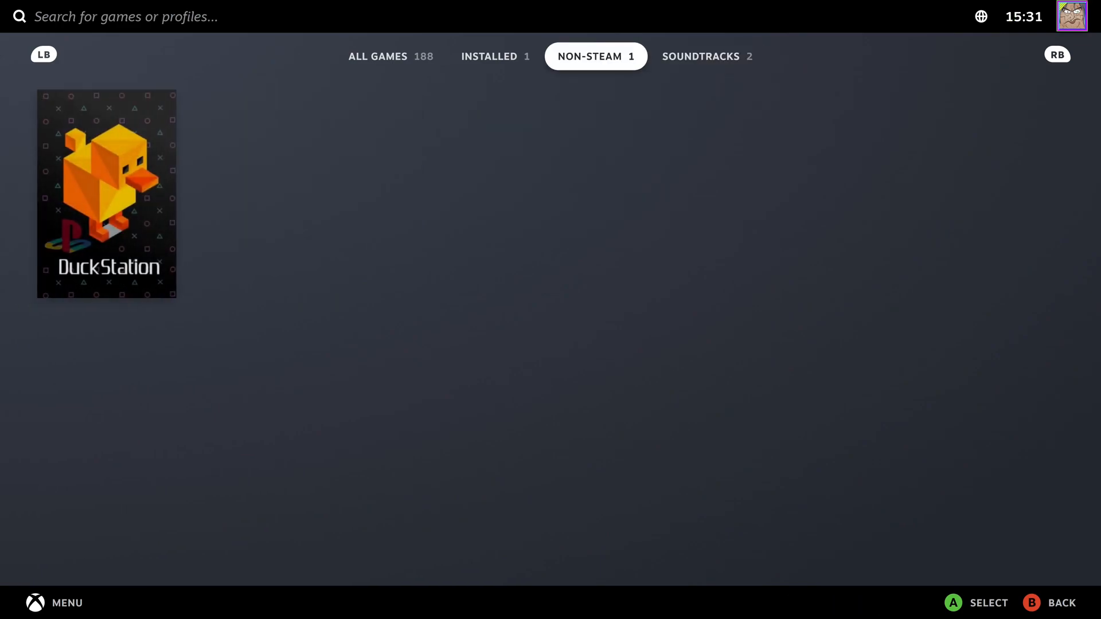
{"action": "left_click", "coordinate": [106, 194]}
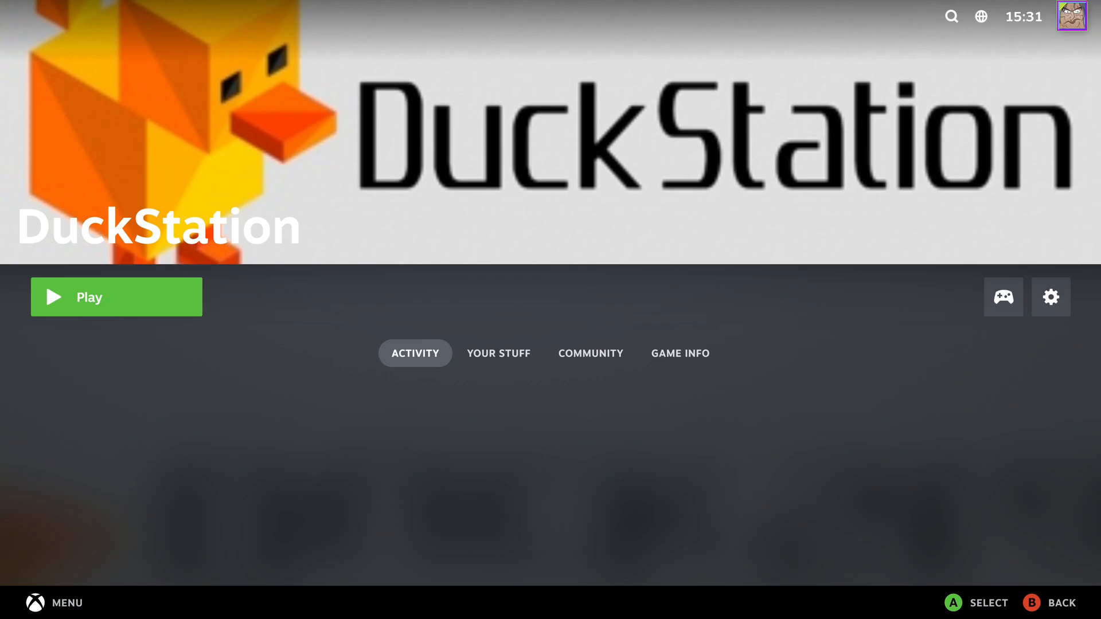
{"action": "left_click", "coordinate": [116, 297]}
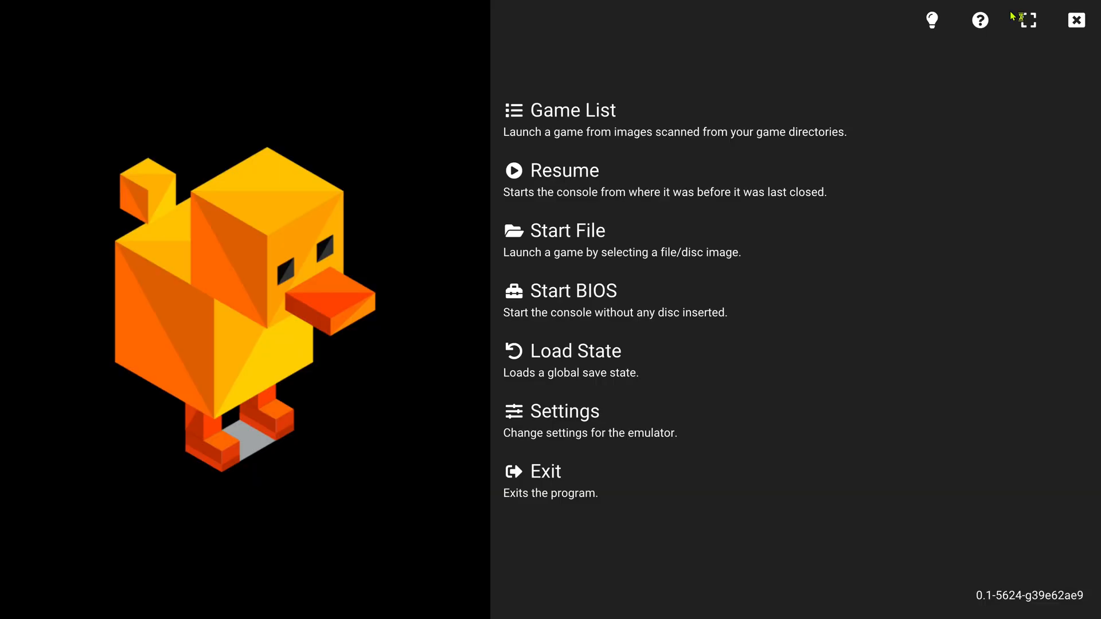
Step: Browse the game list past ISS Pro Evolution and Chrono Cross, then boot Diablo (USA)
{"action": "left_click", "coordinate": [571, 110]}
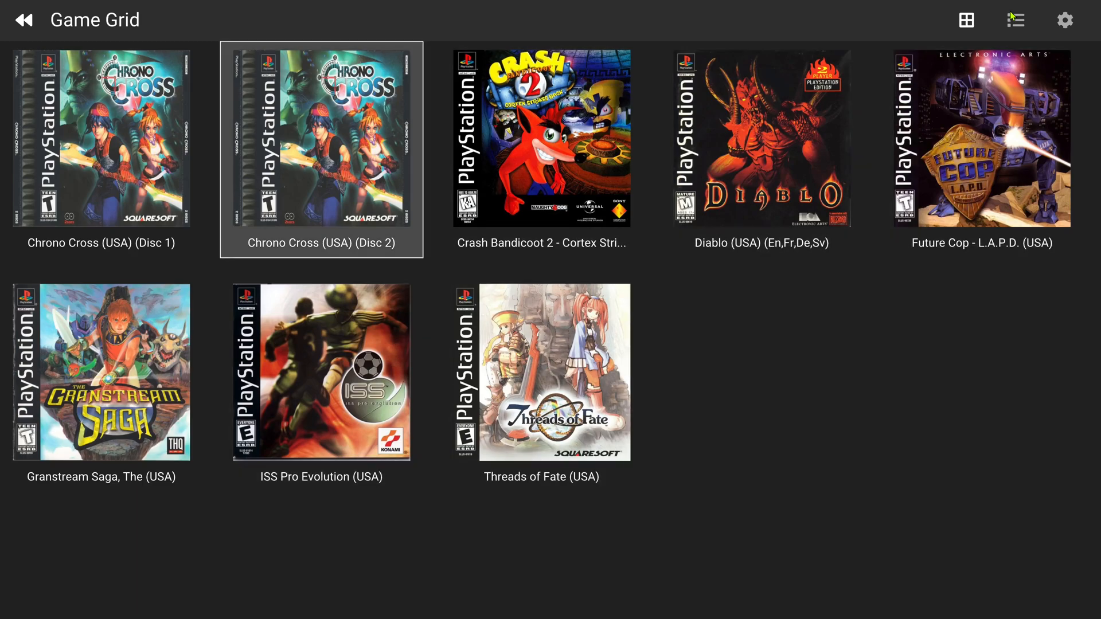
{"action": "left_click", "coordinate": [320, 372]}
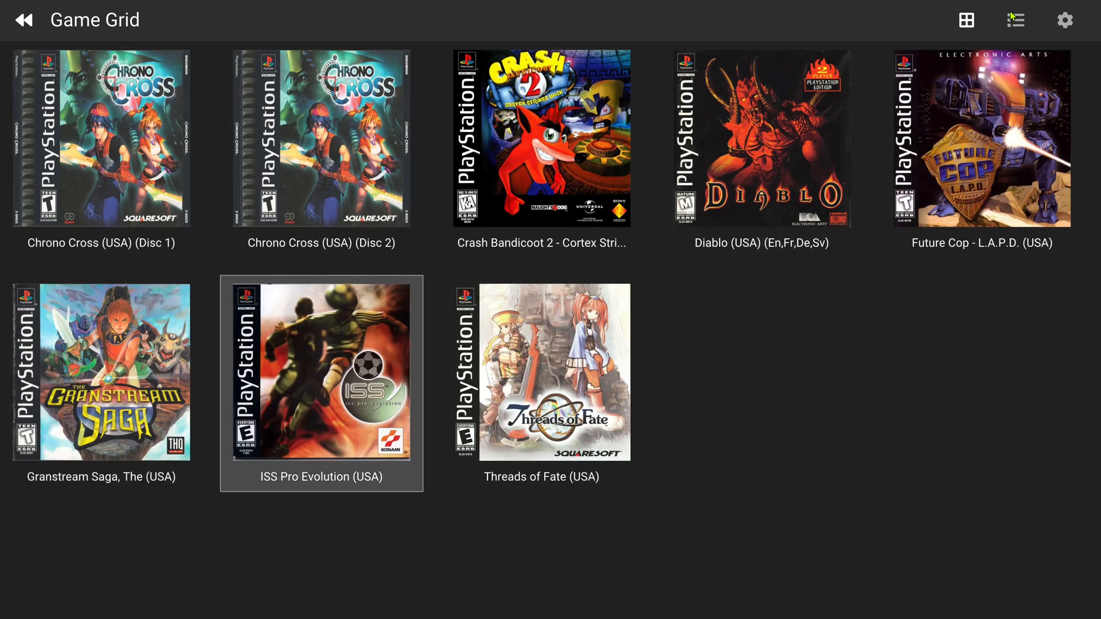
{"action": "left_click", "coordinate": [320, 138]}
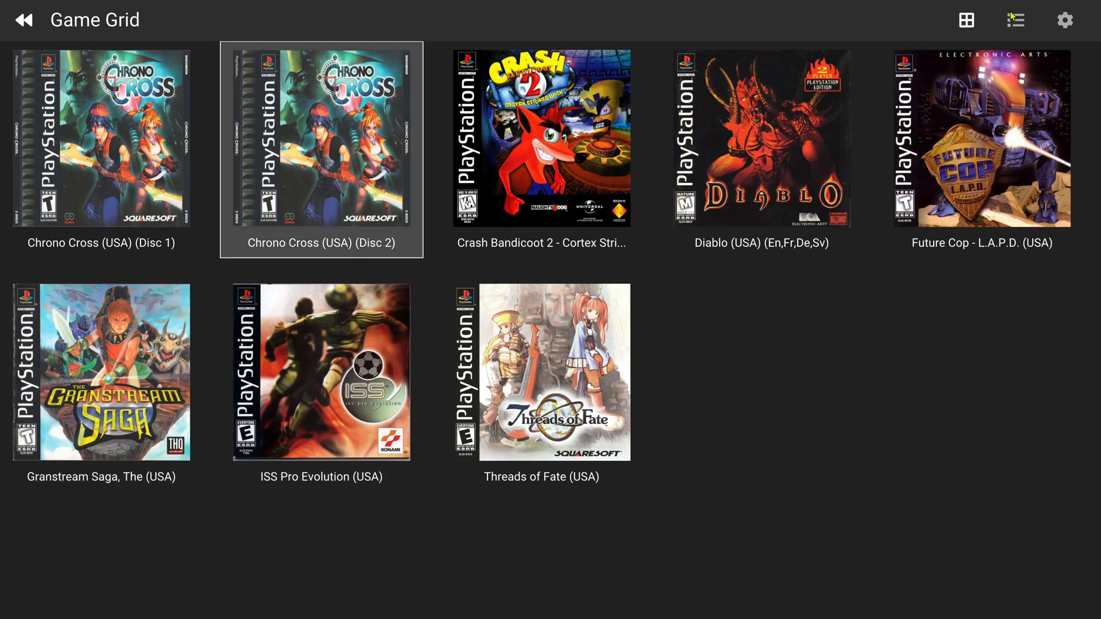
{"action": "left_click", "coordinate": [761, 138]}
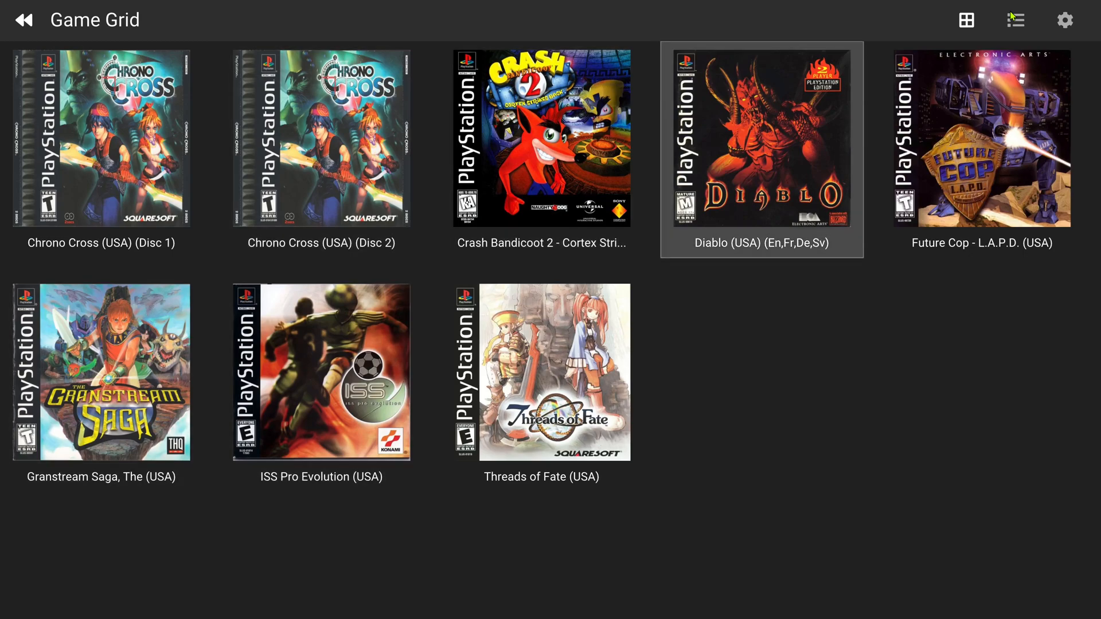
{"action": "double_click", "coordinate": [762, 137]}
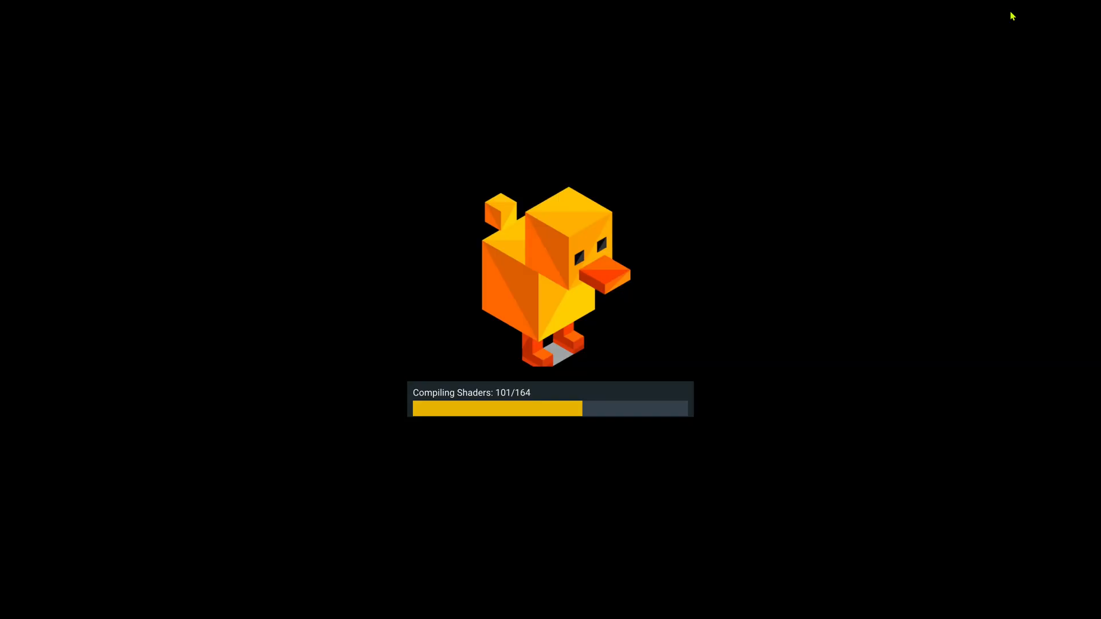